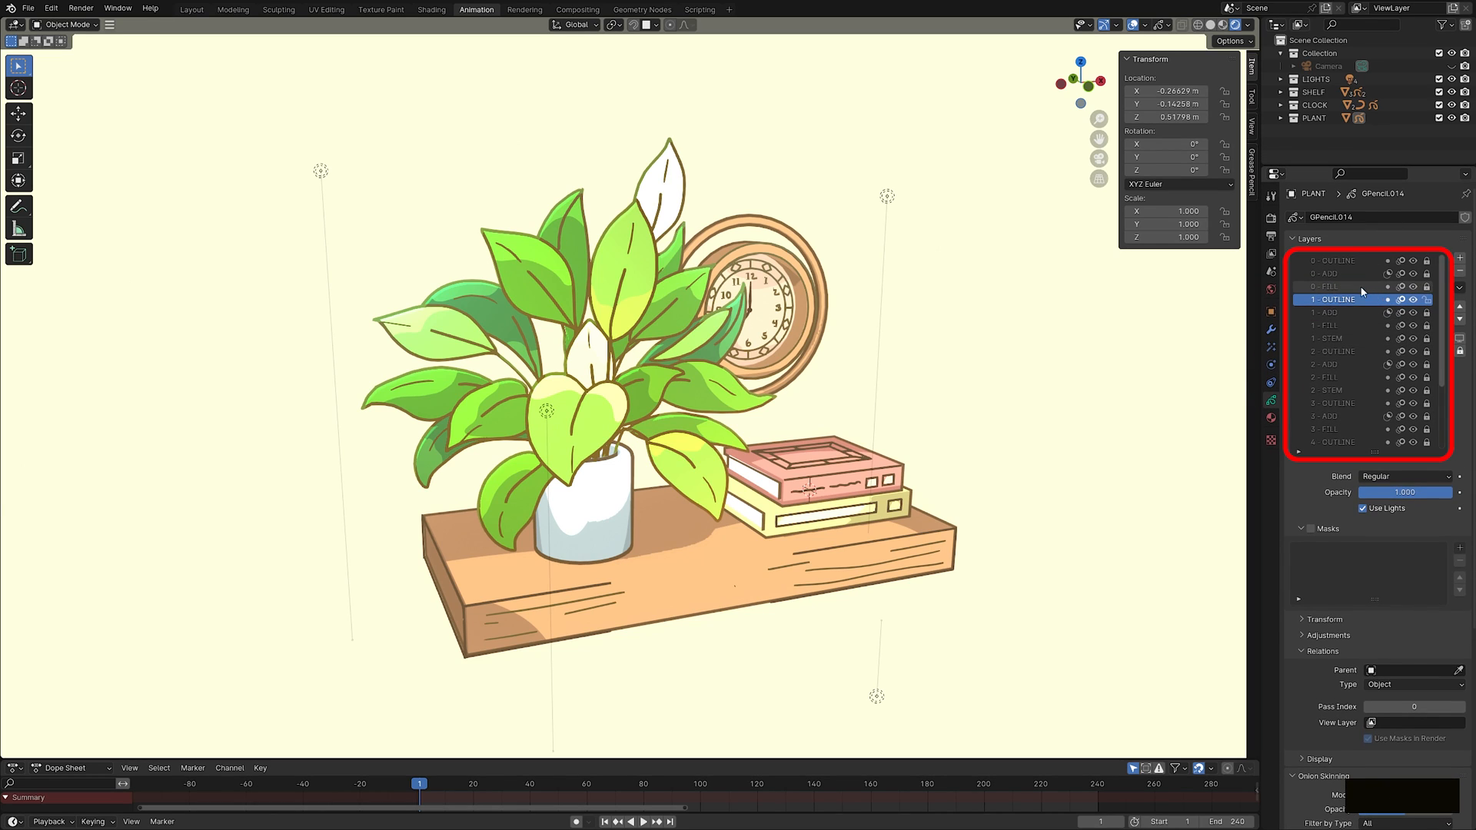
Select the 0 - OUTLINE layer of the front leaf and zoom in on it.
{"action": "scroll", "scroll_direction": "up", "scroll_amount": 3}
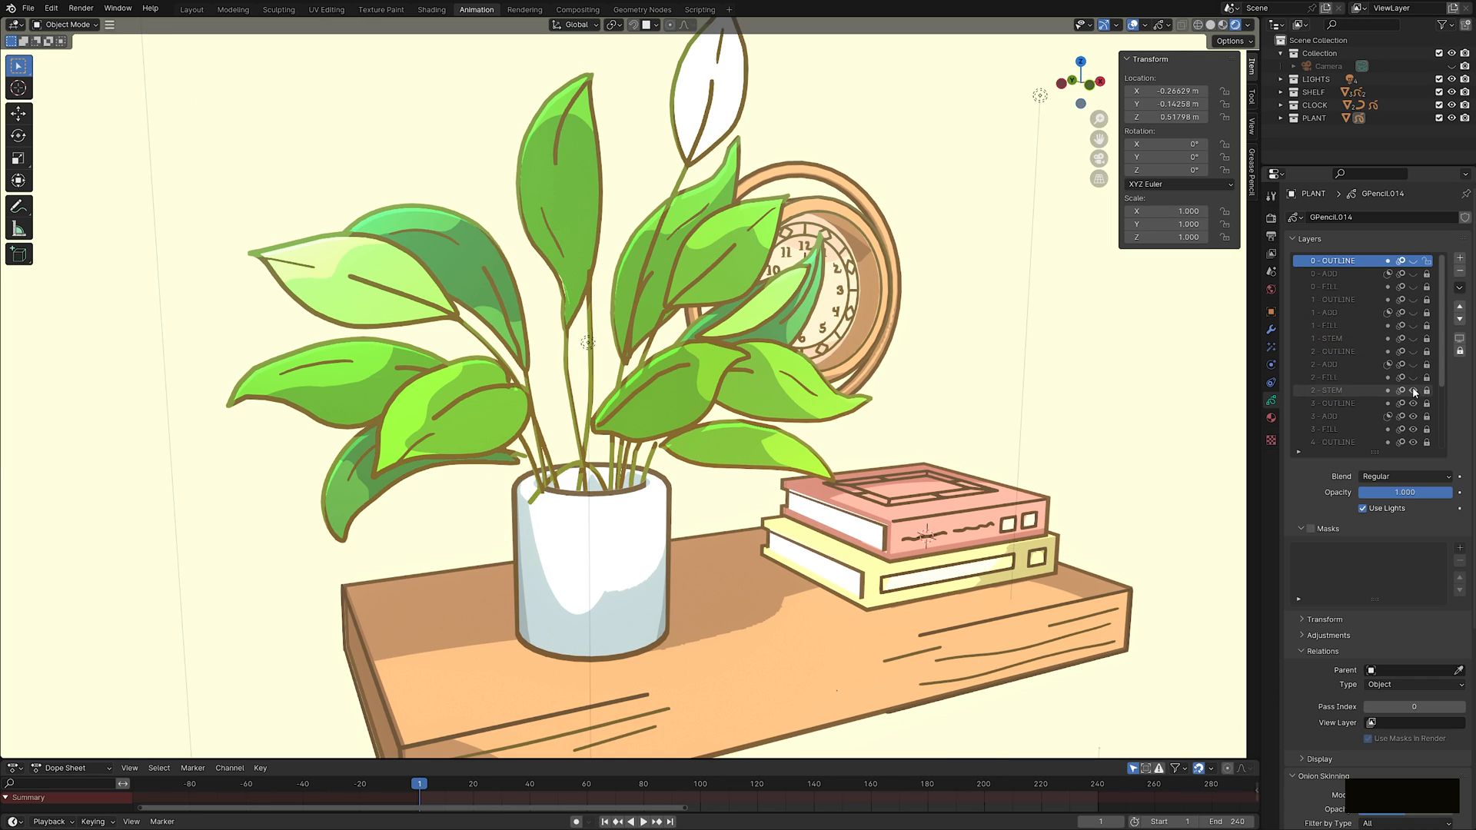
{"action": "left_click", "coordinate": [1411, 378]}
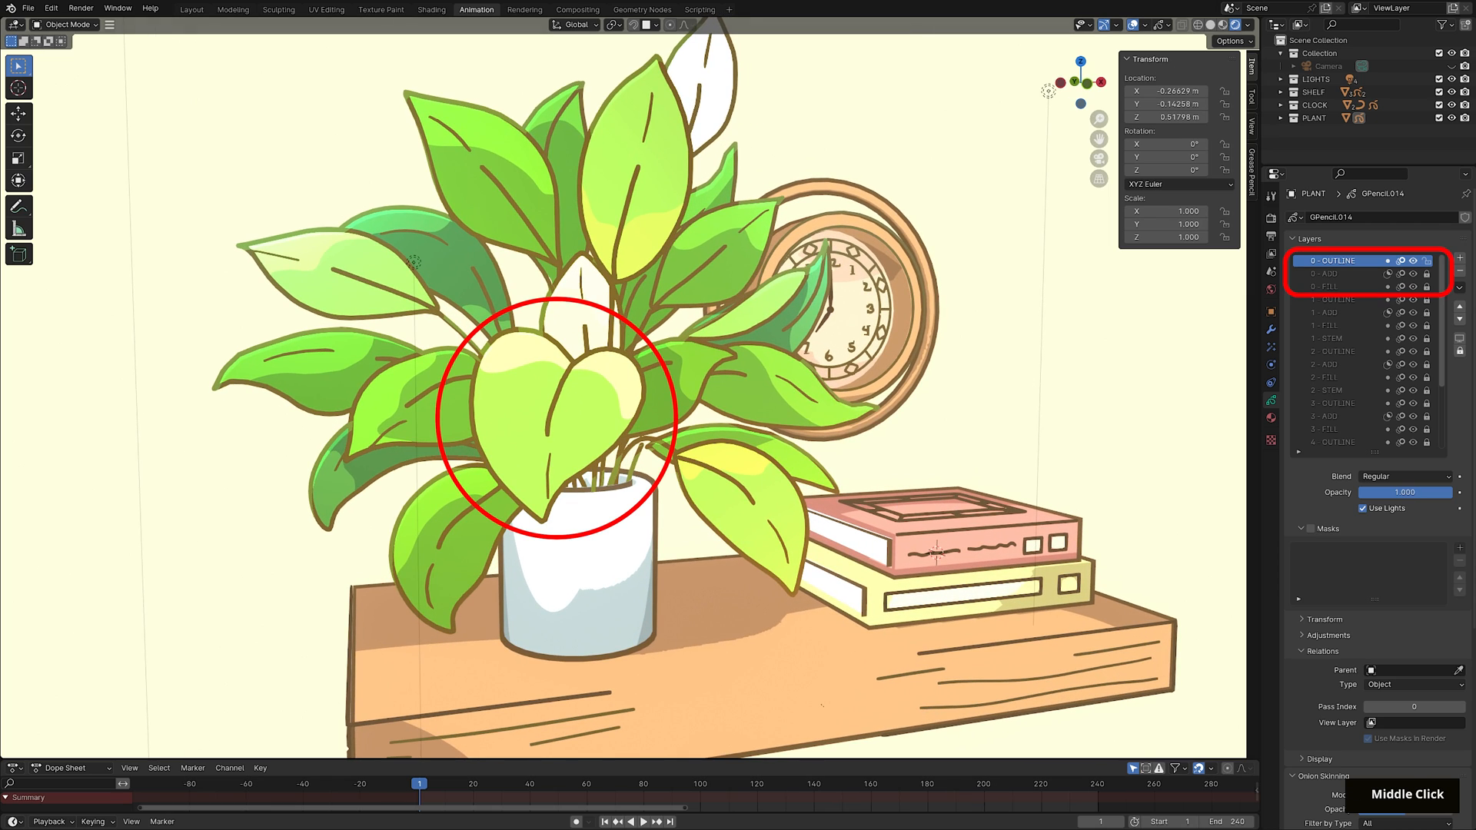
{"action": "scroll", "scroll_direction": "down", "scroll_amount": 3}
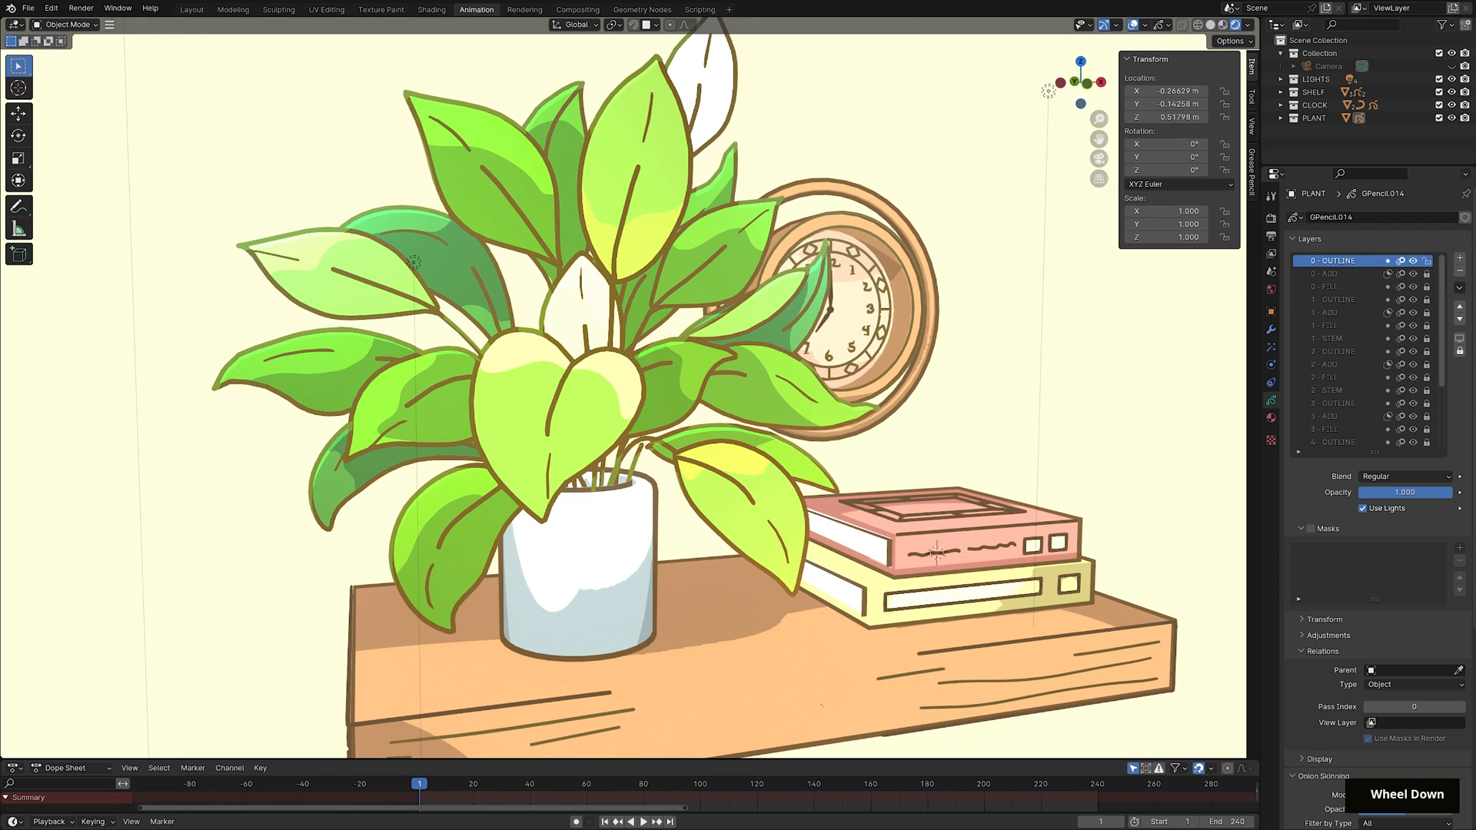
{"action": "scroll", "scroll_direction": "up", "scroll_amount": 3}
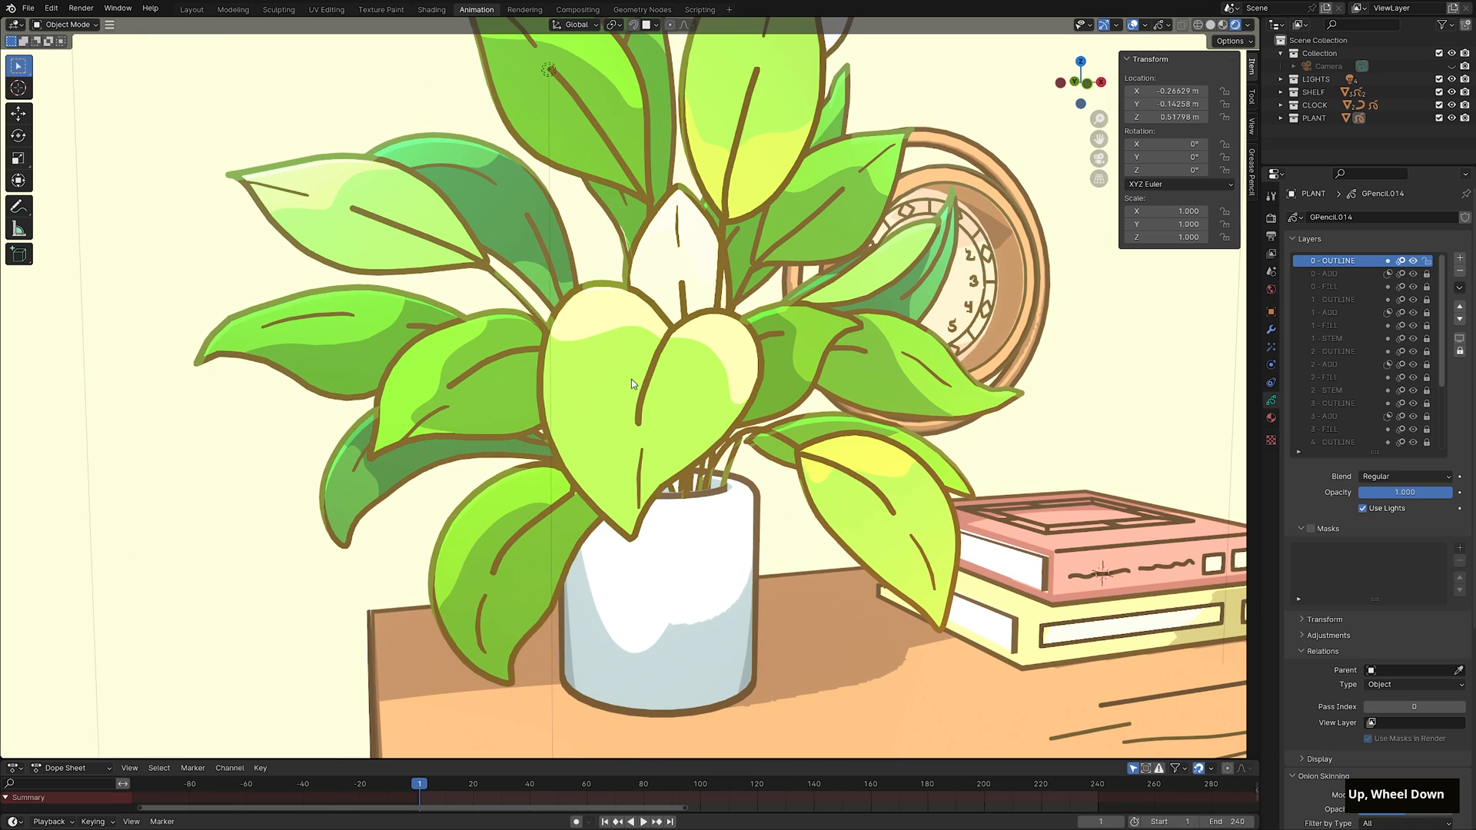
{"action": "mouse_move", "coordinate": [669, 418]}
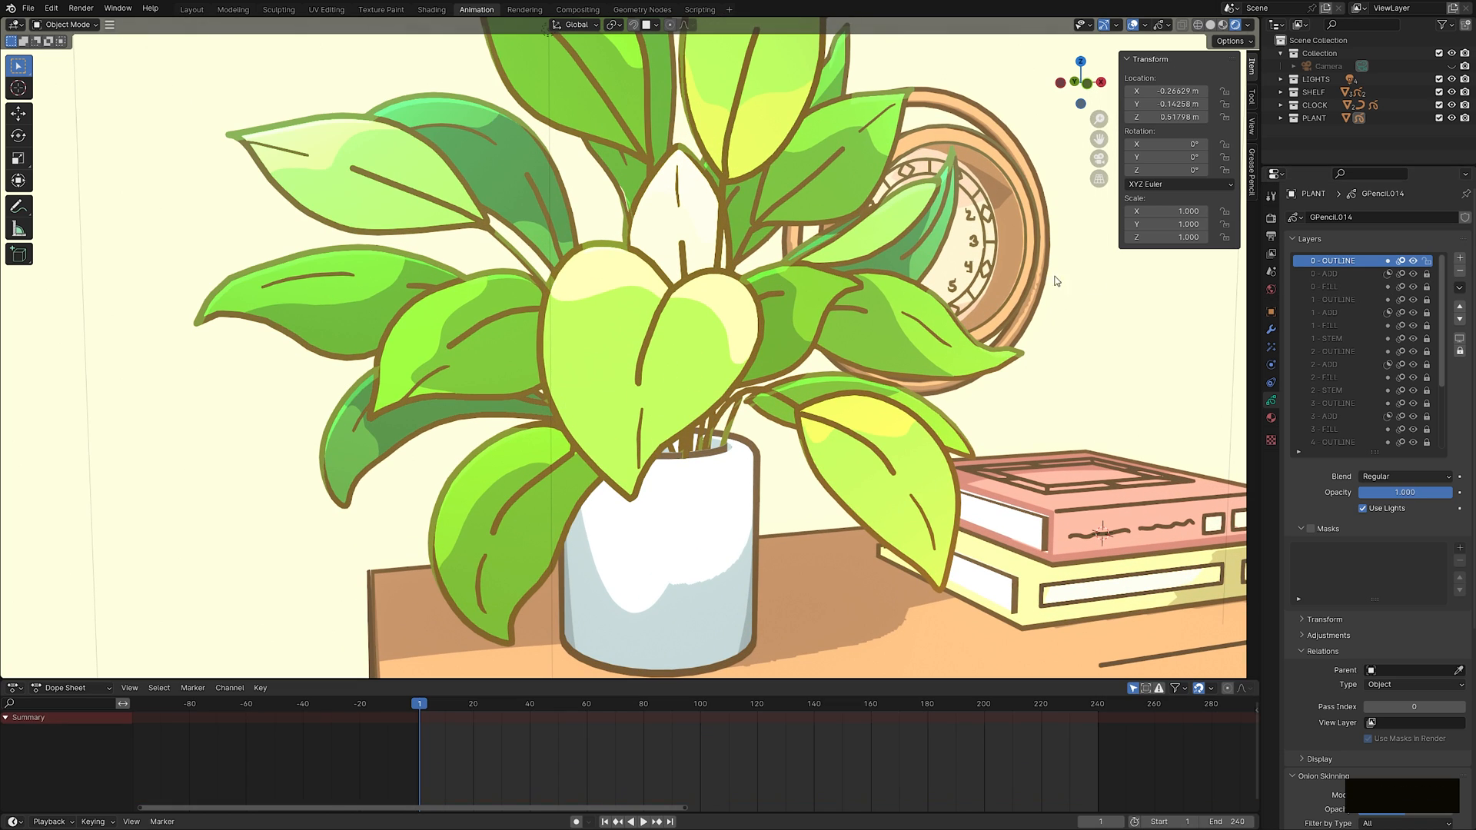
Apply the plant's rotation and scale and set its origin to geometry.
{"action": "key", "text": "ctrl+a"}
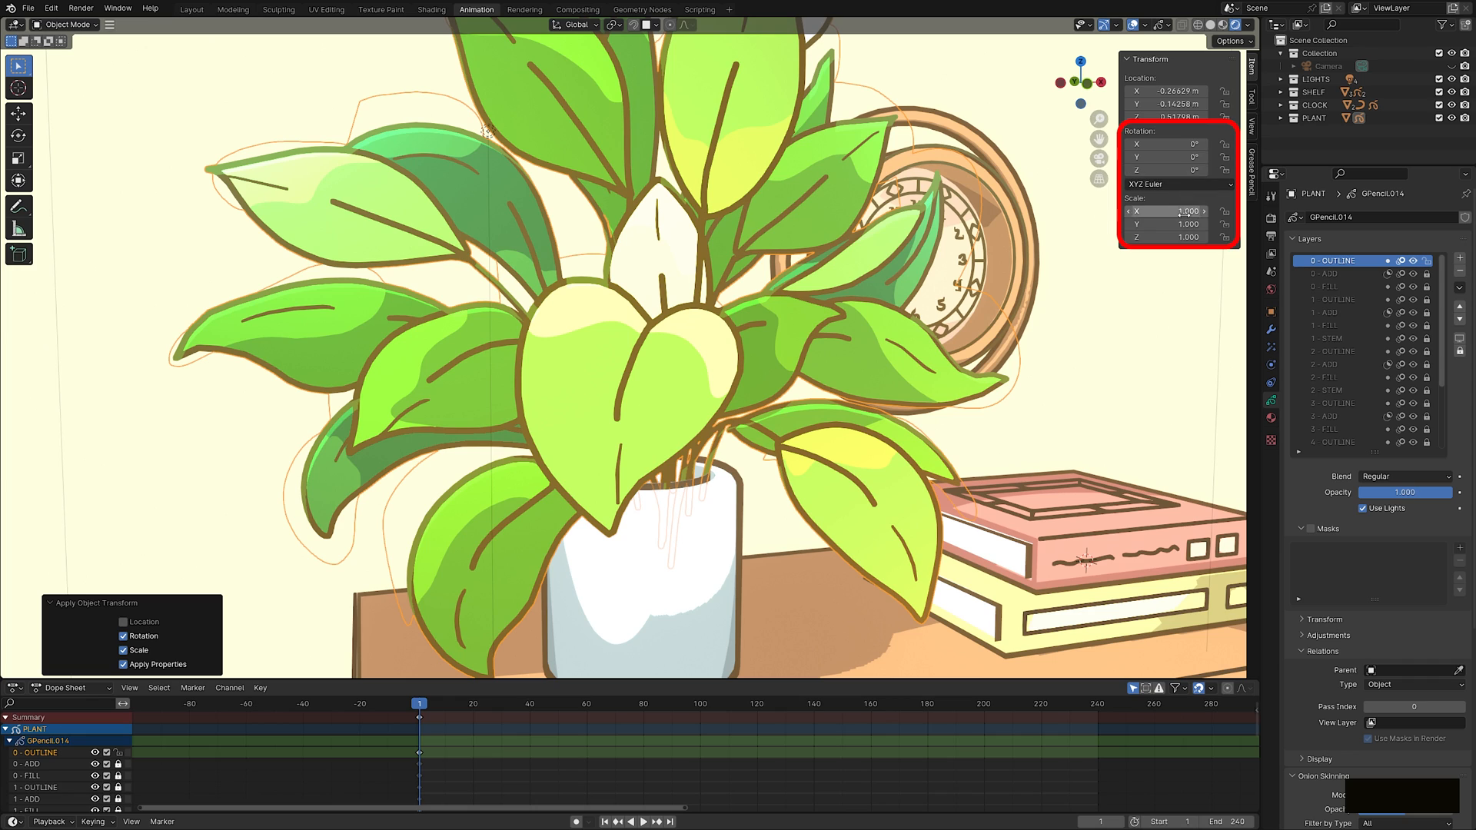
{"action": "scroll", "scroll_direction": "down", "scroll_amount": 3}
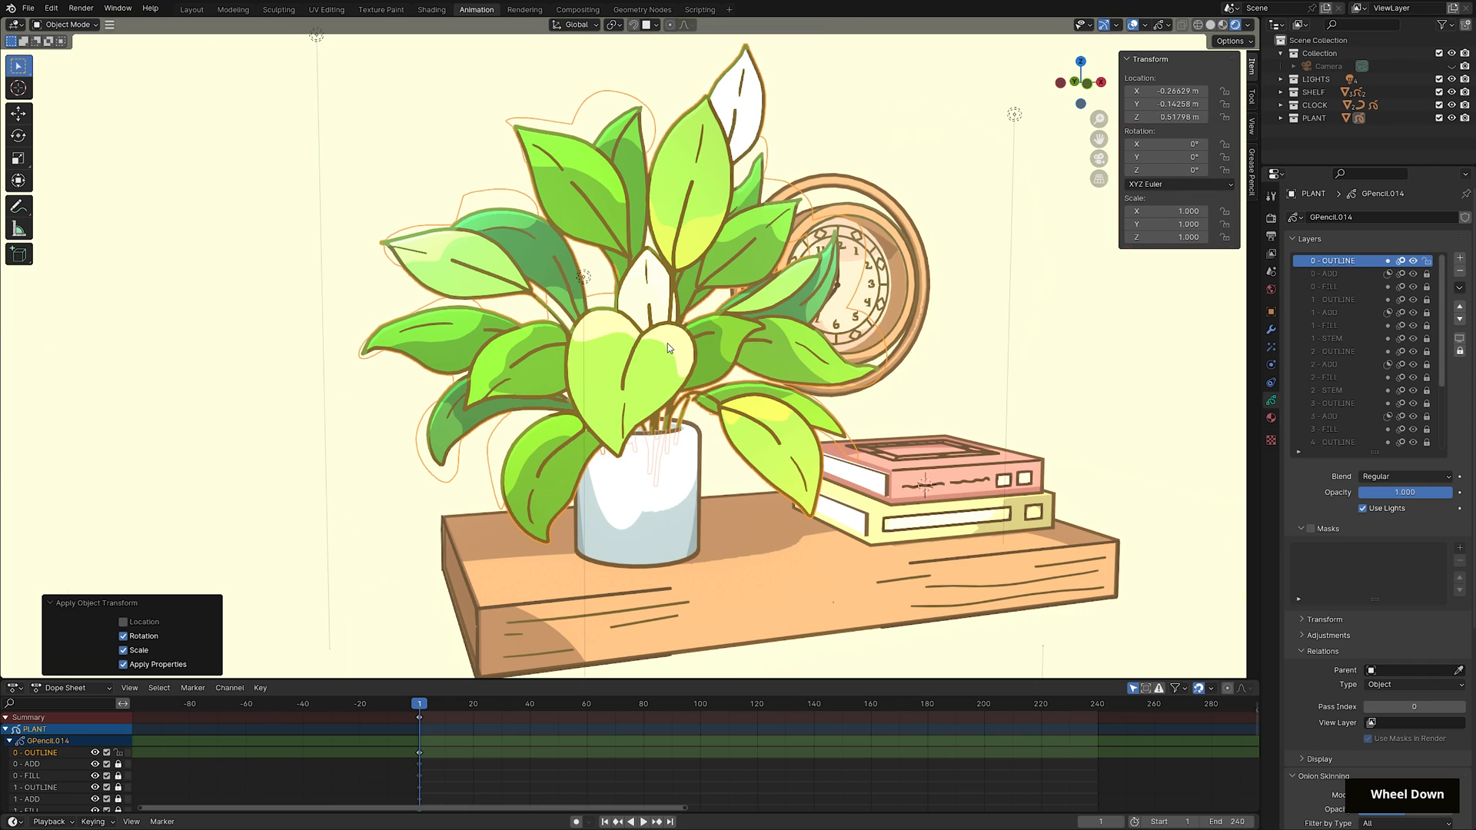
{"action": "right_click", "coordinate": [665, 347]}
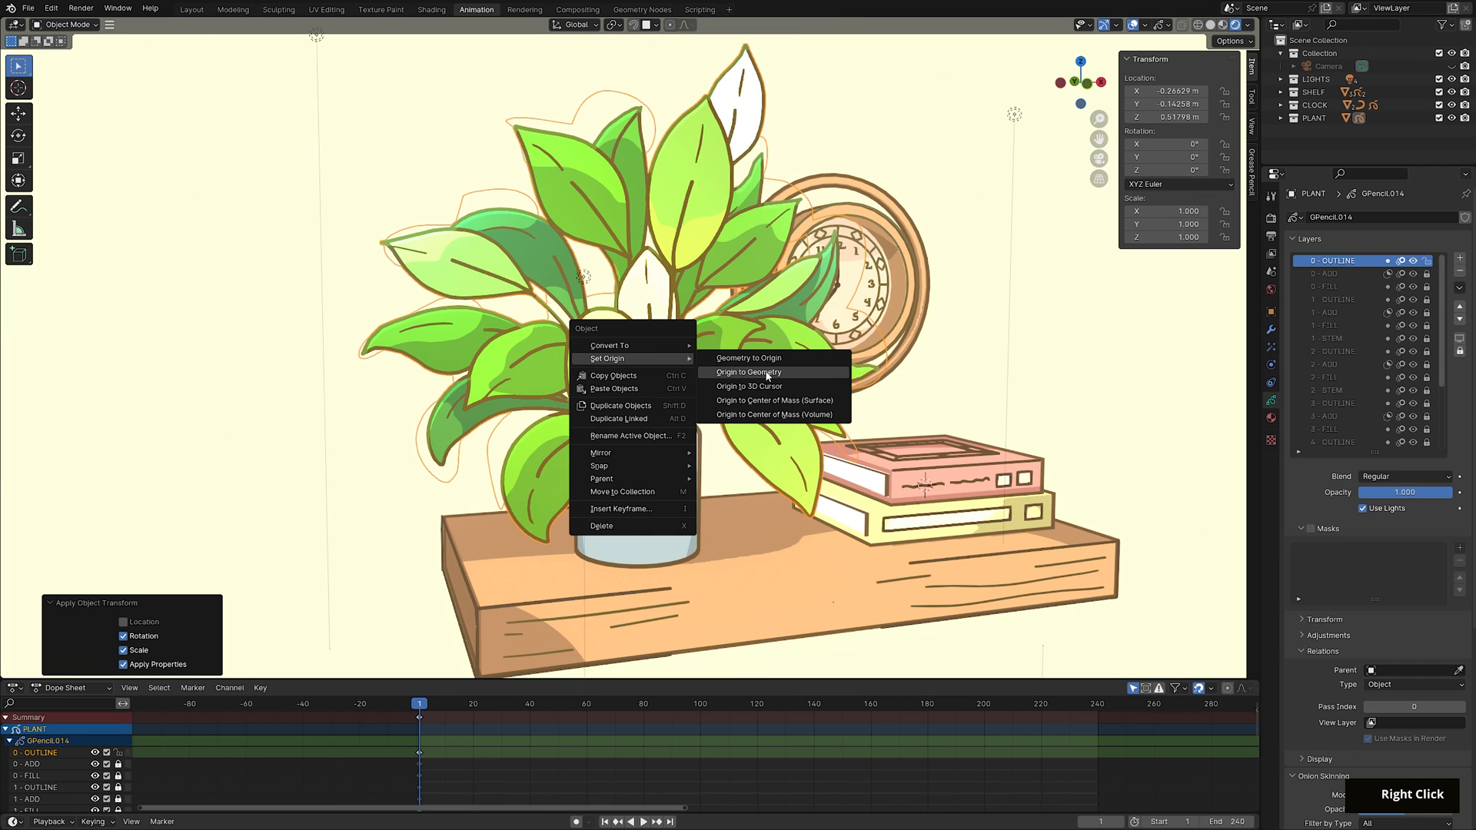
{"action": "left_click", "coordinate": [749, 372]}
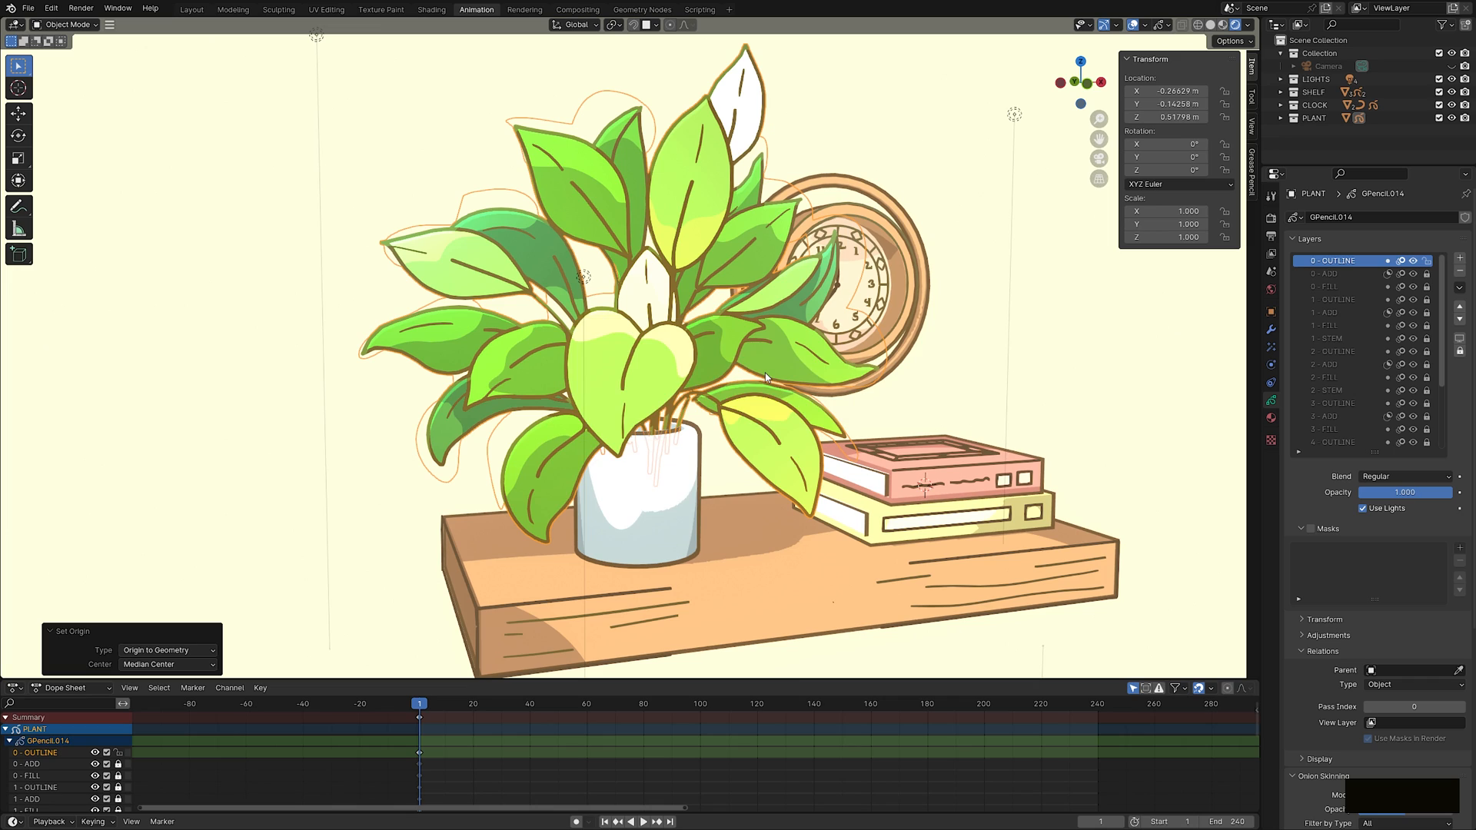
Add a small armature, apply its scale, and set its origin to the 3D cursor.
{"action": "key", "text": "shift+s"}
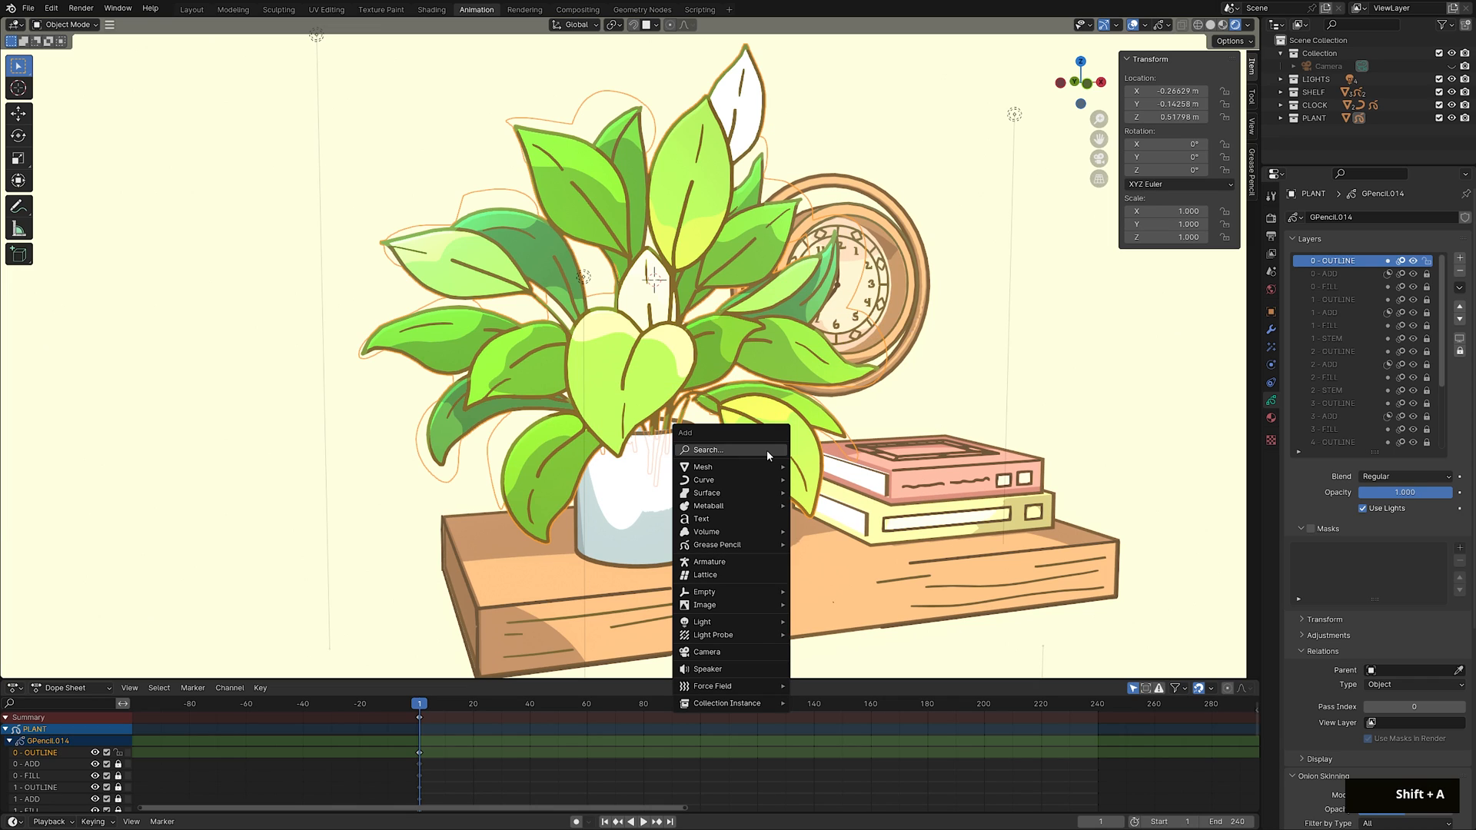
{"action": "left_click", "coordinate": [708, 562]}
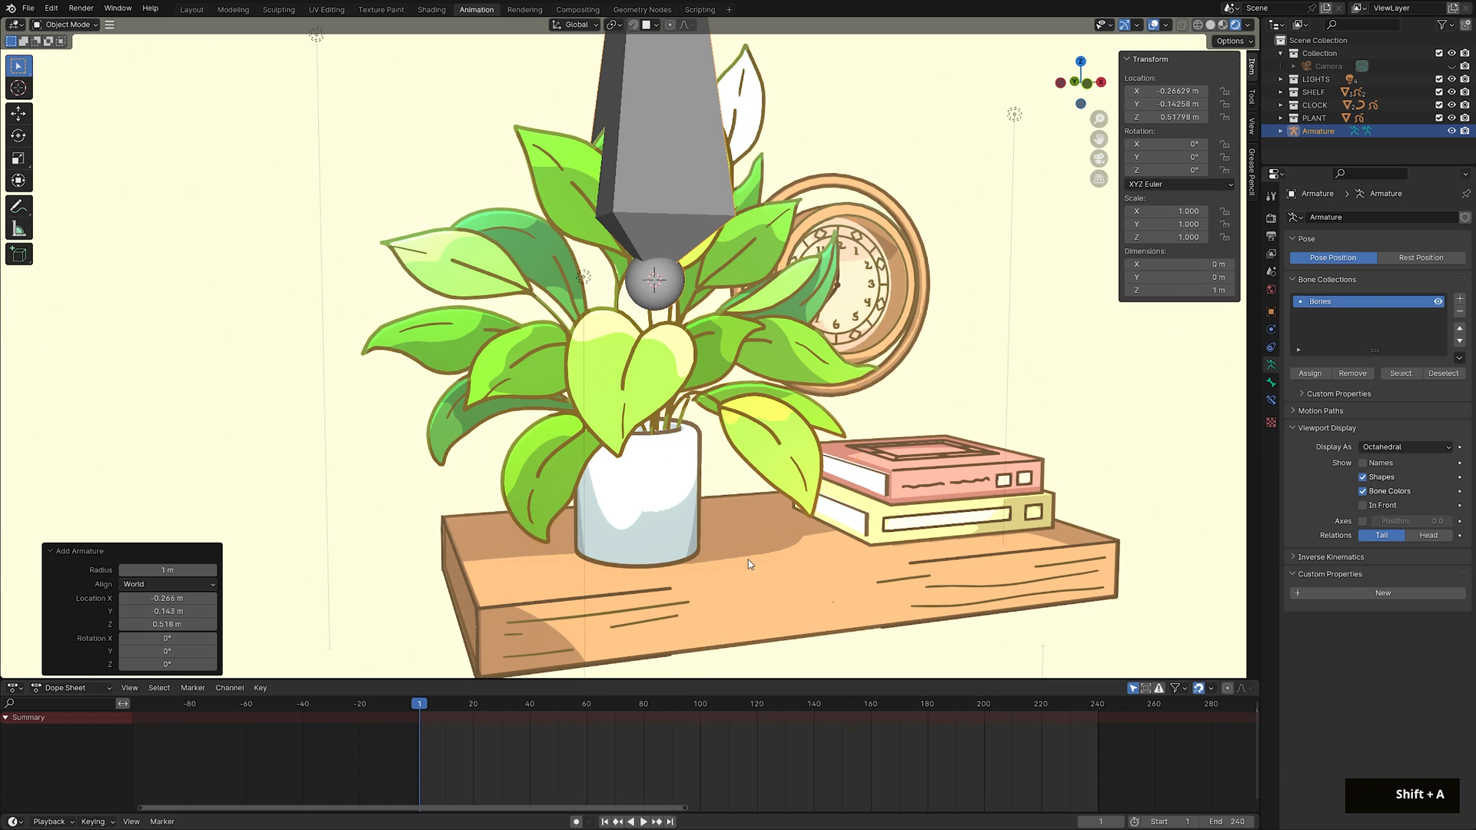
{"action": "key", "text": "s"}
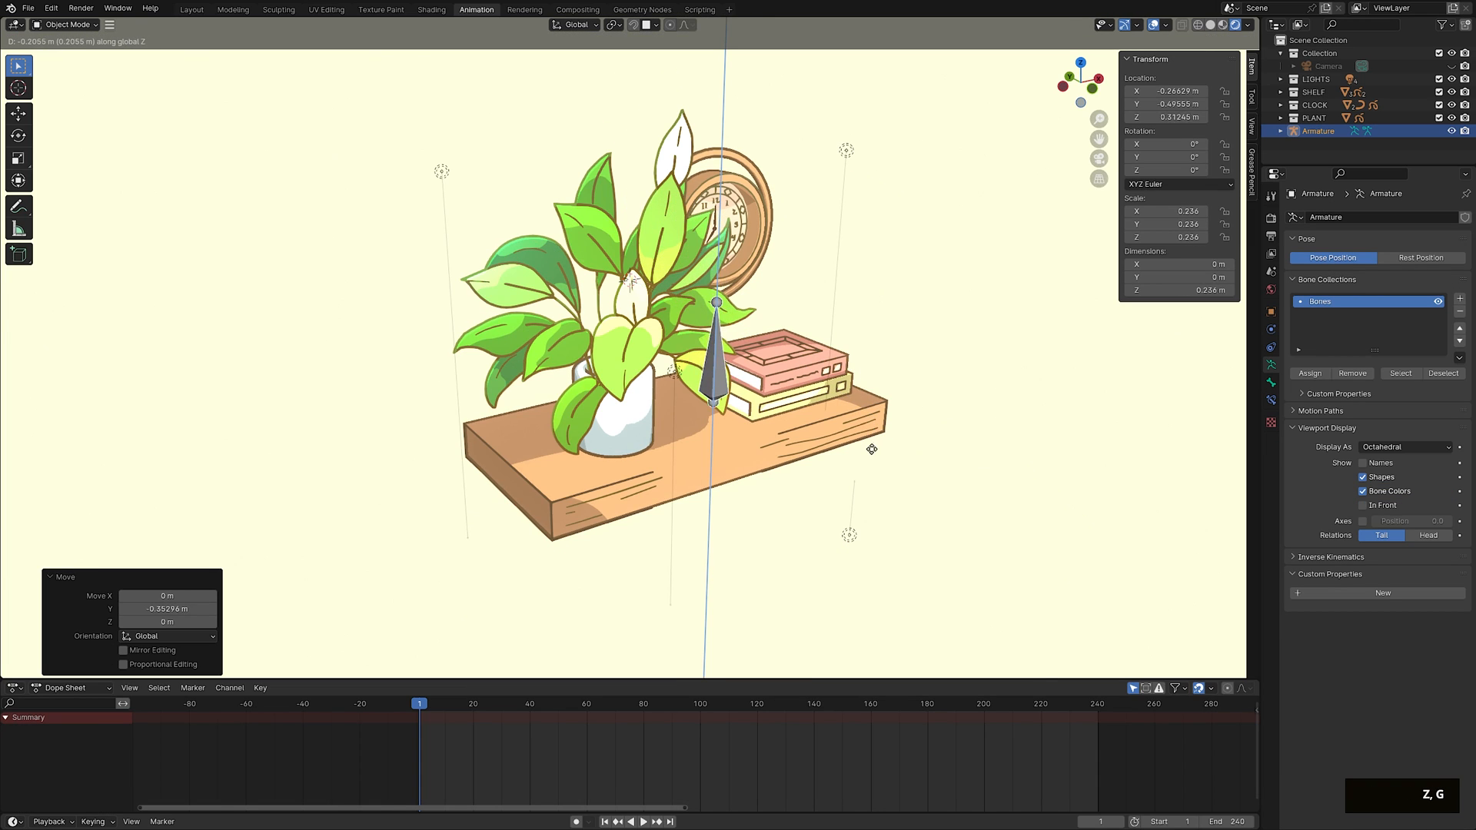
{"action": "key", "text": "ctrl+a"}
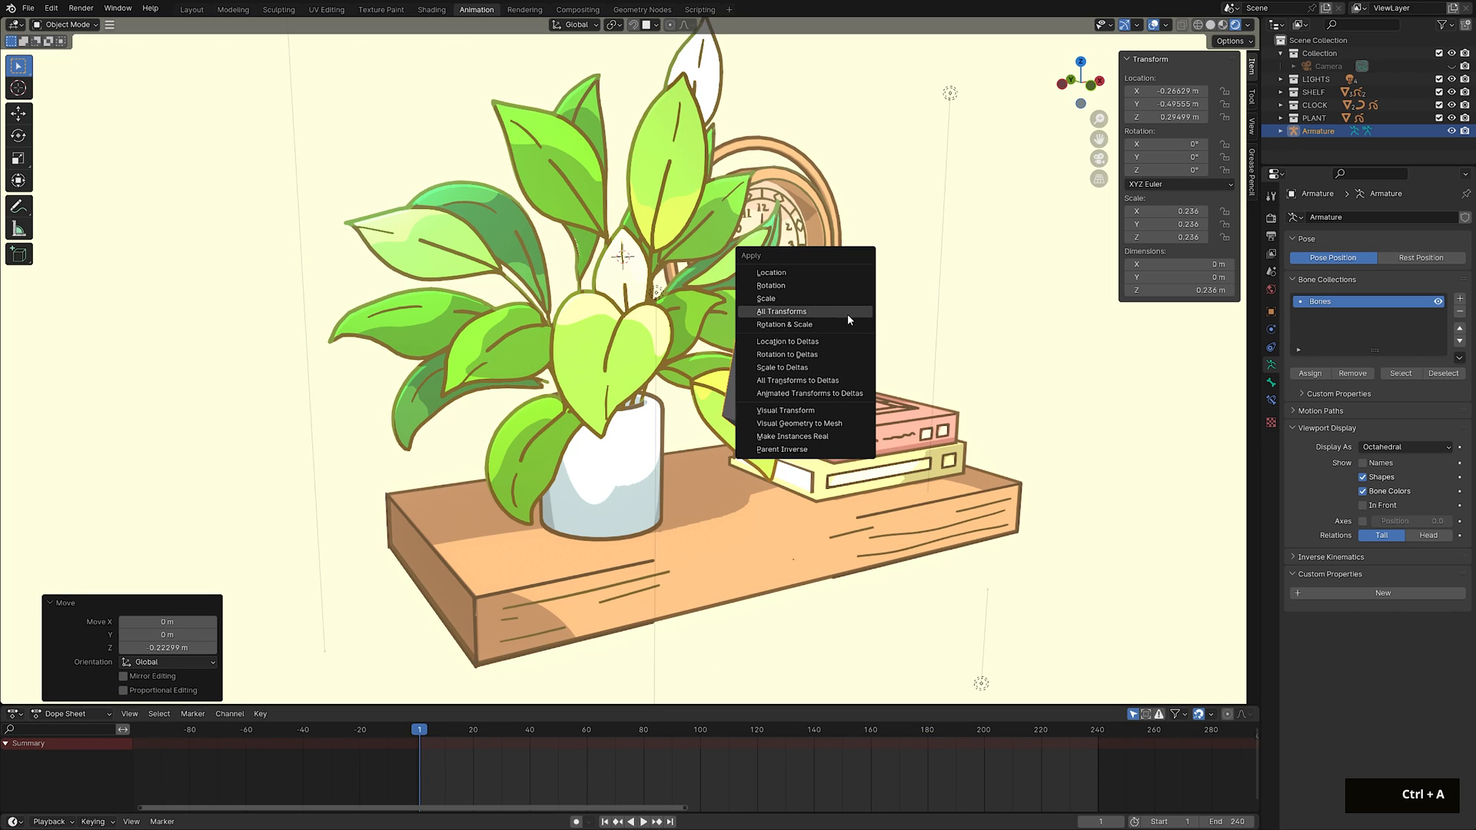
{"action": "left_click", "coordinate": [766, 298]}
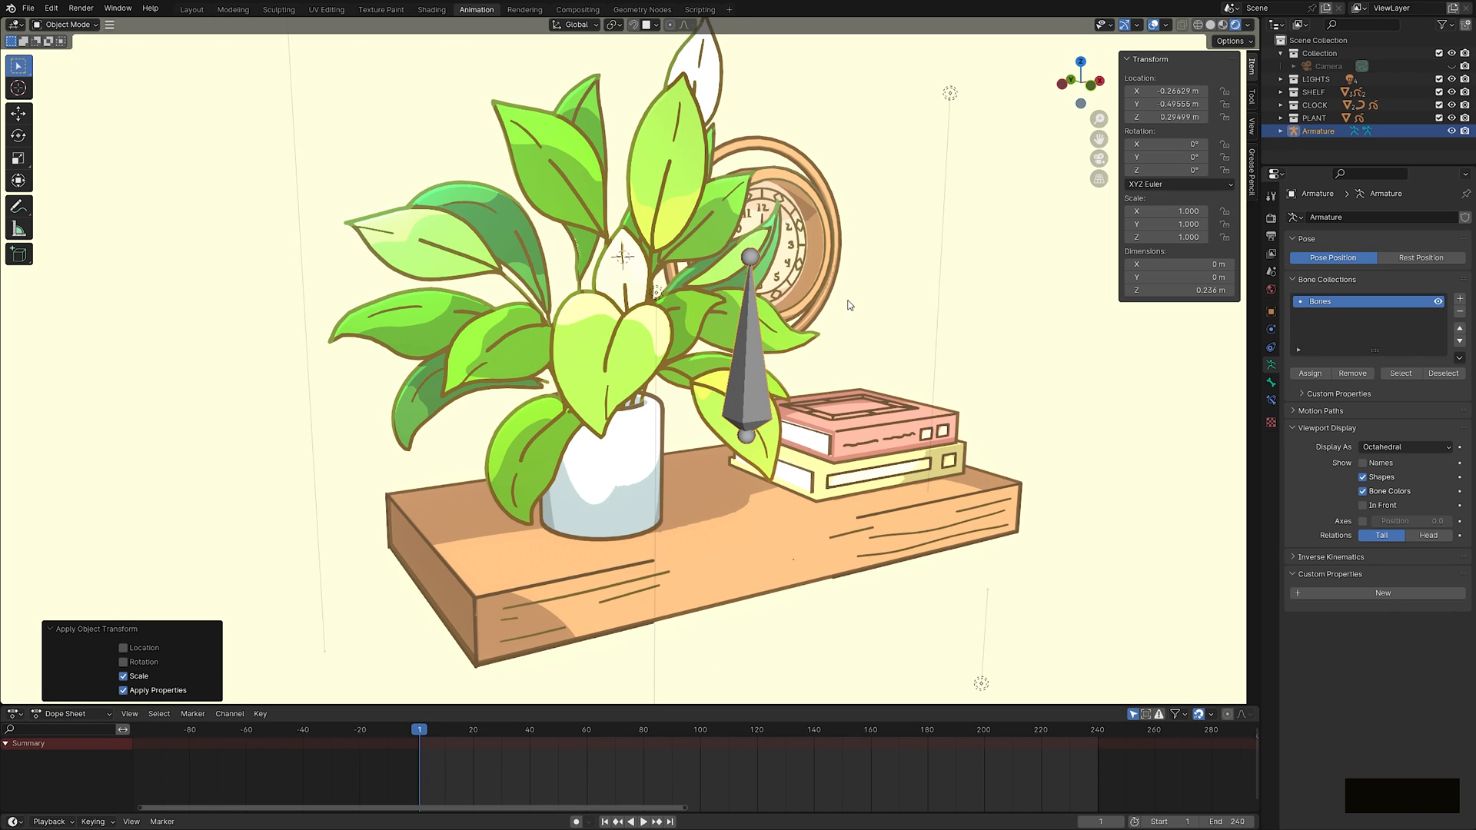
{"action": "right_click", "coordinate": [749, 278]}
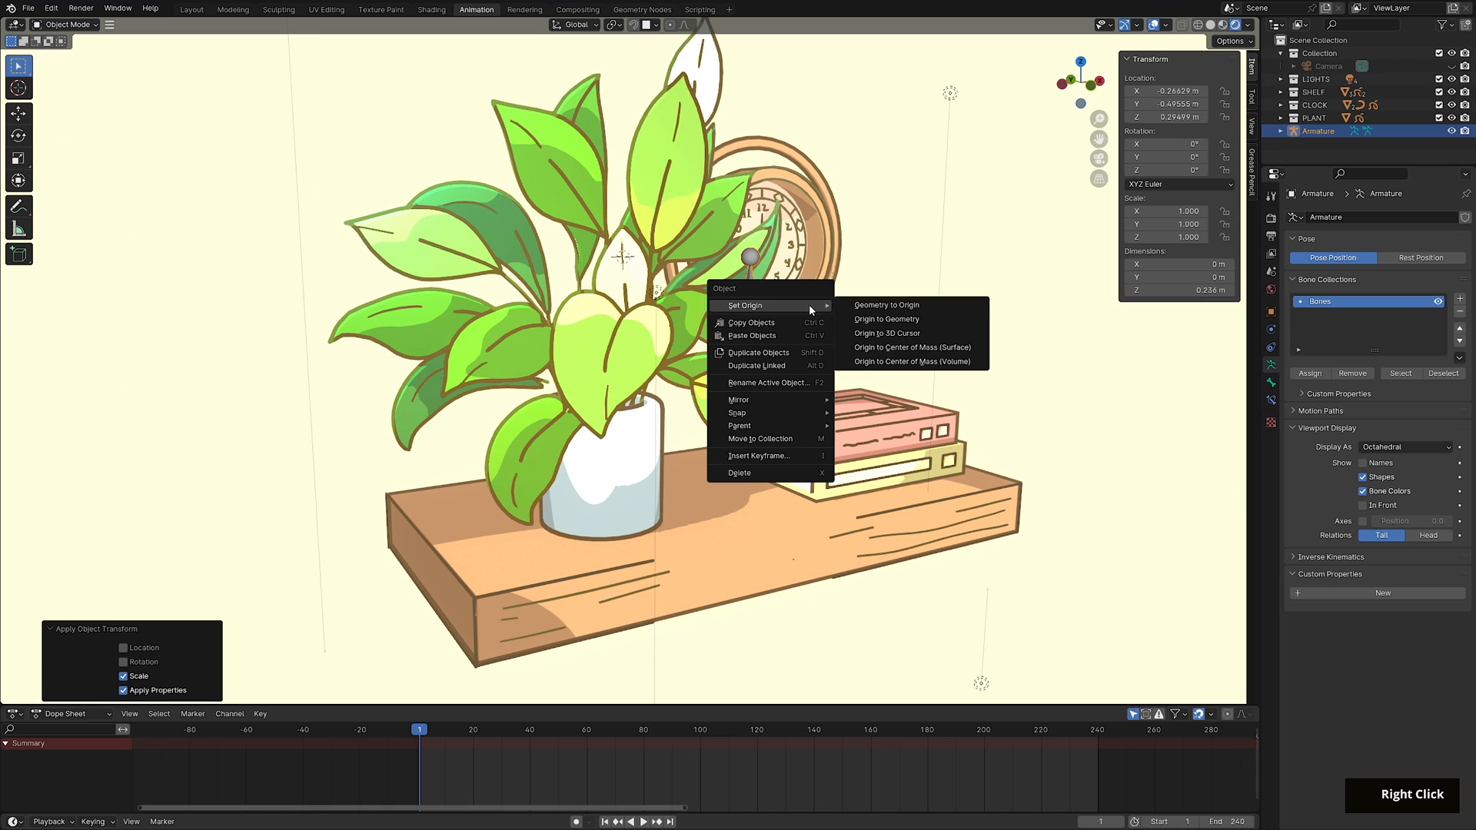
{"action": "mouse_move", "coordinate": [885, 333]}
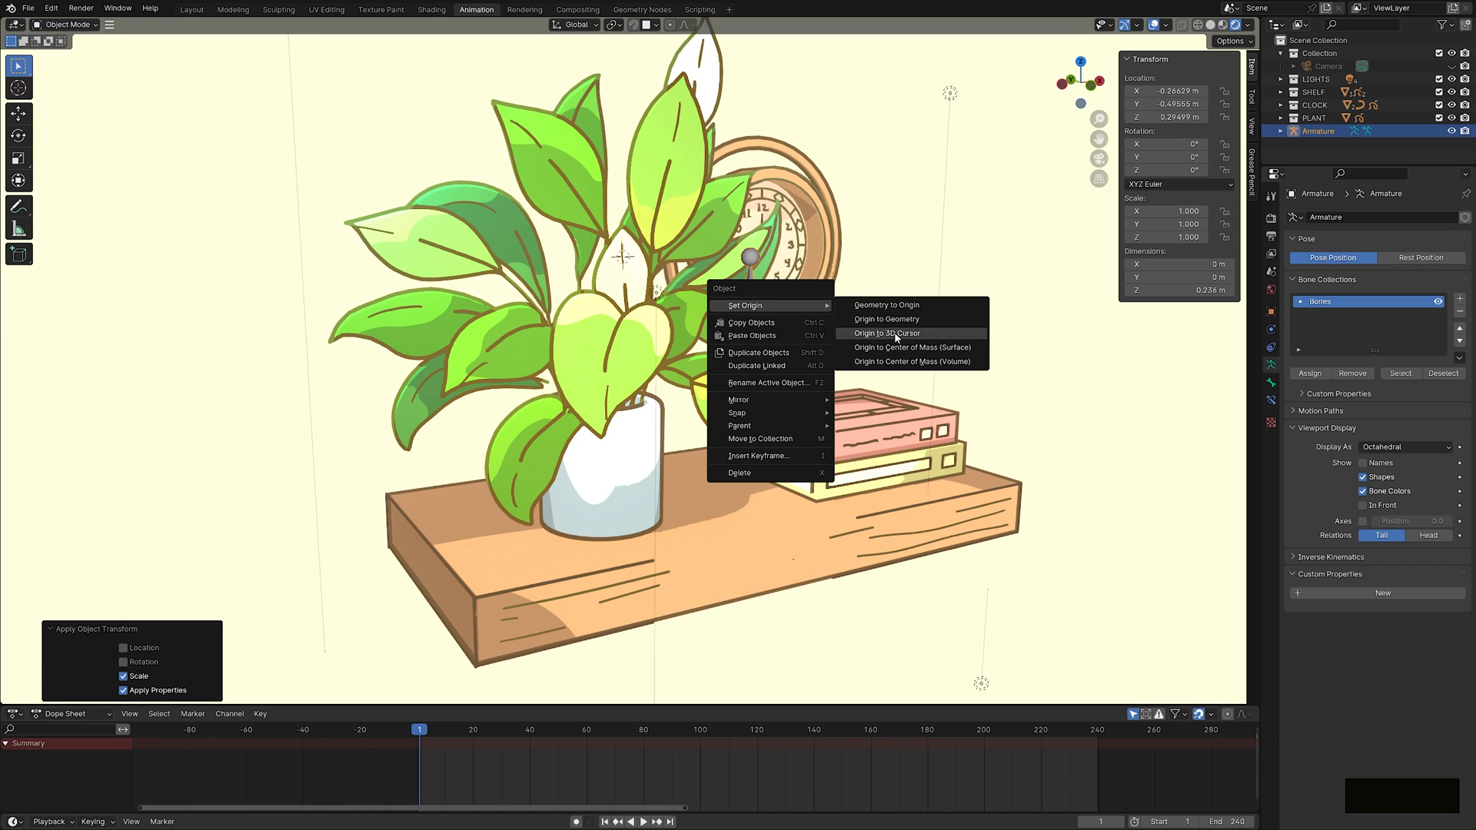
{"action": "left_click", "coordinate": [883, 333]}
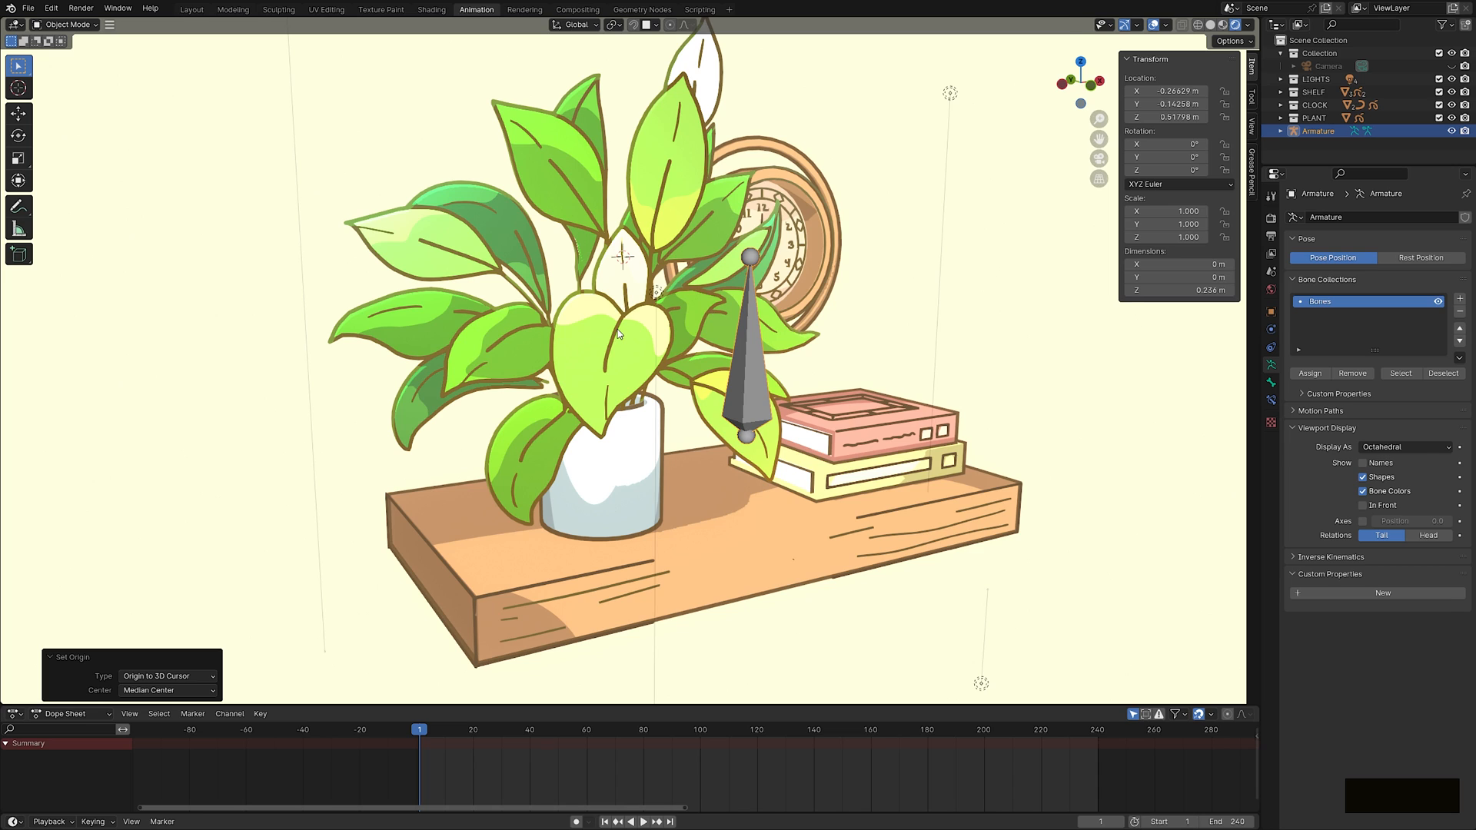
{"action": "key", "text": "Tab"}
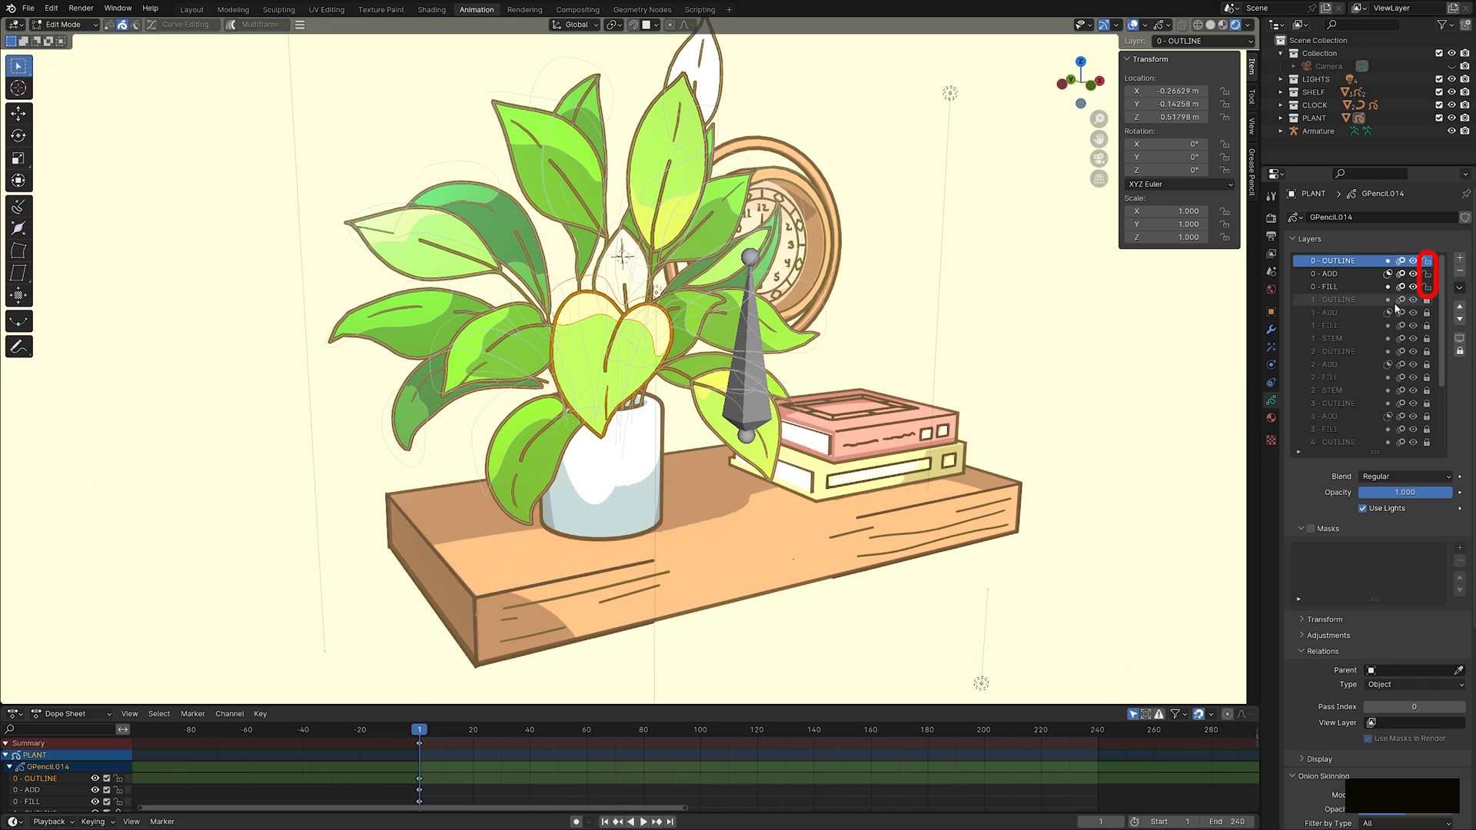
Assign the front leaf strokes to a FRONT LEAF vertex group and return to object mode.
{"action": "scroll", "scroll_direction": "up", "scroll_amount": 3}
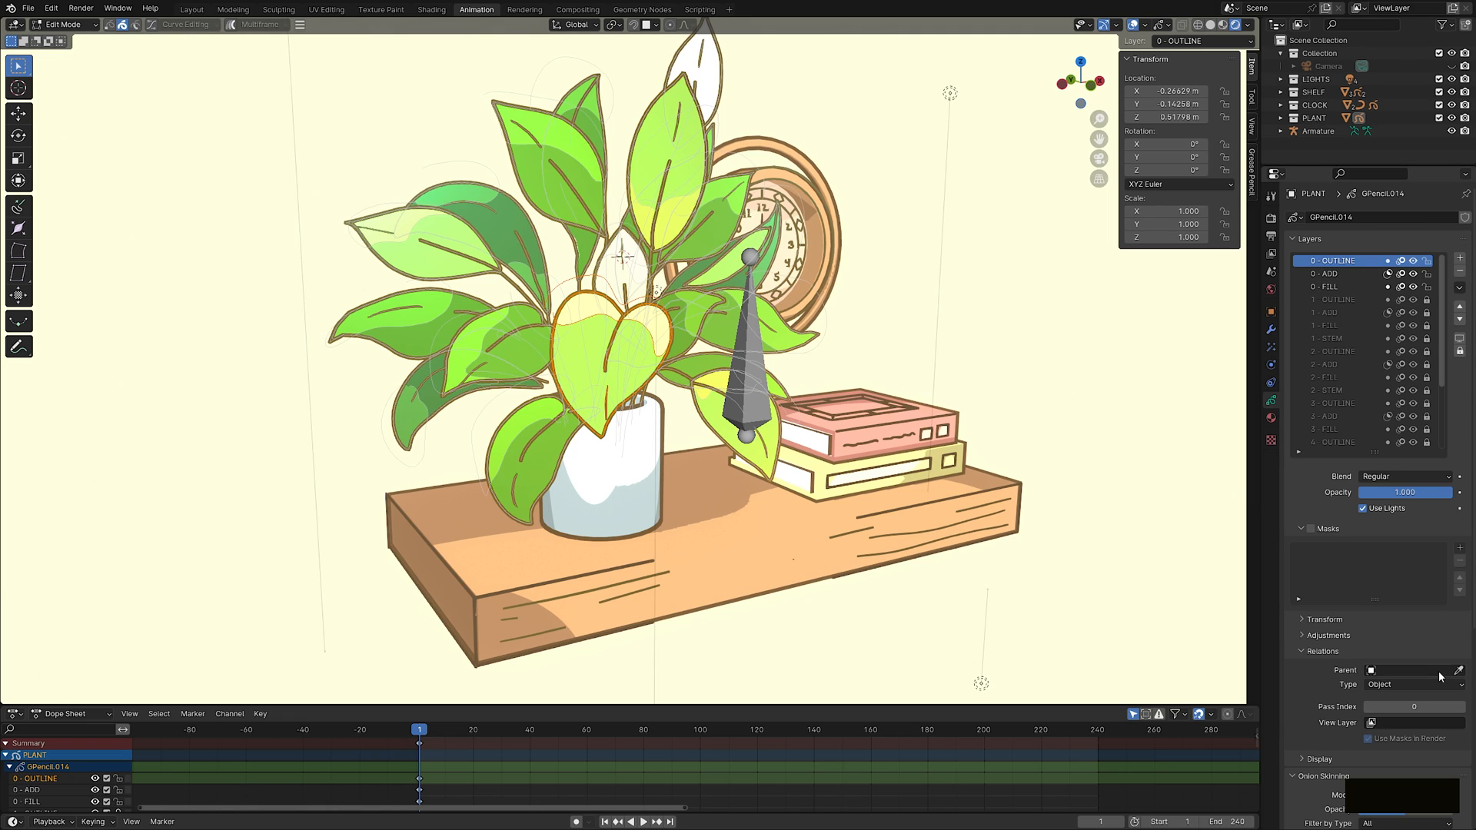
{"action": "scroll", "scroll_direction": "down", "scroll_amount": 3}
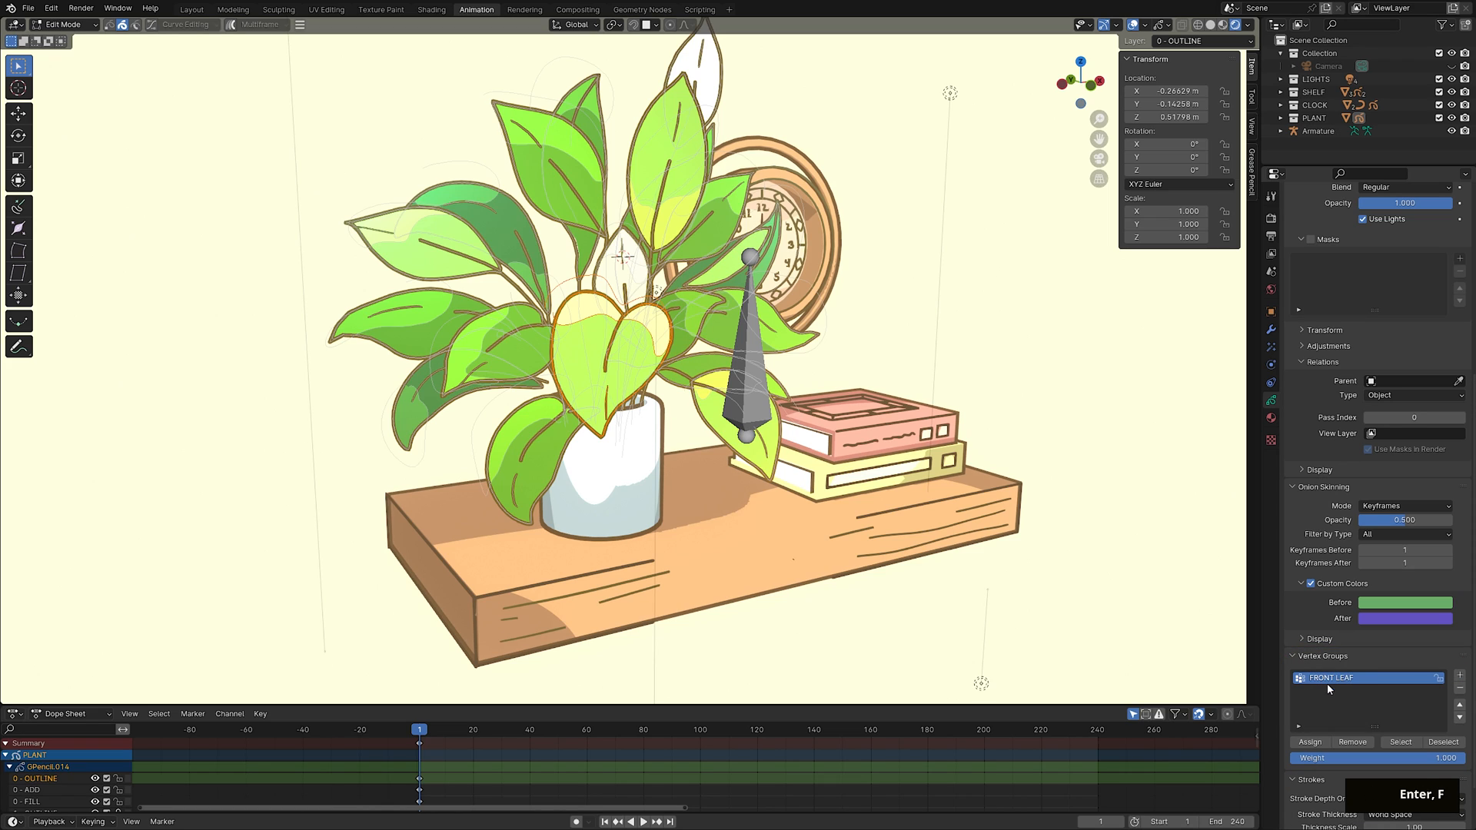
{"action": "key", "text": "Tab"}
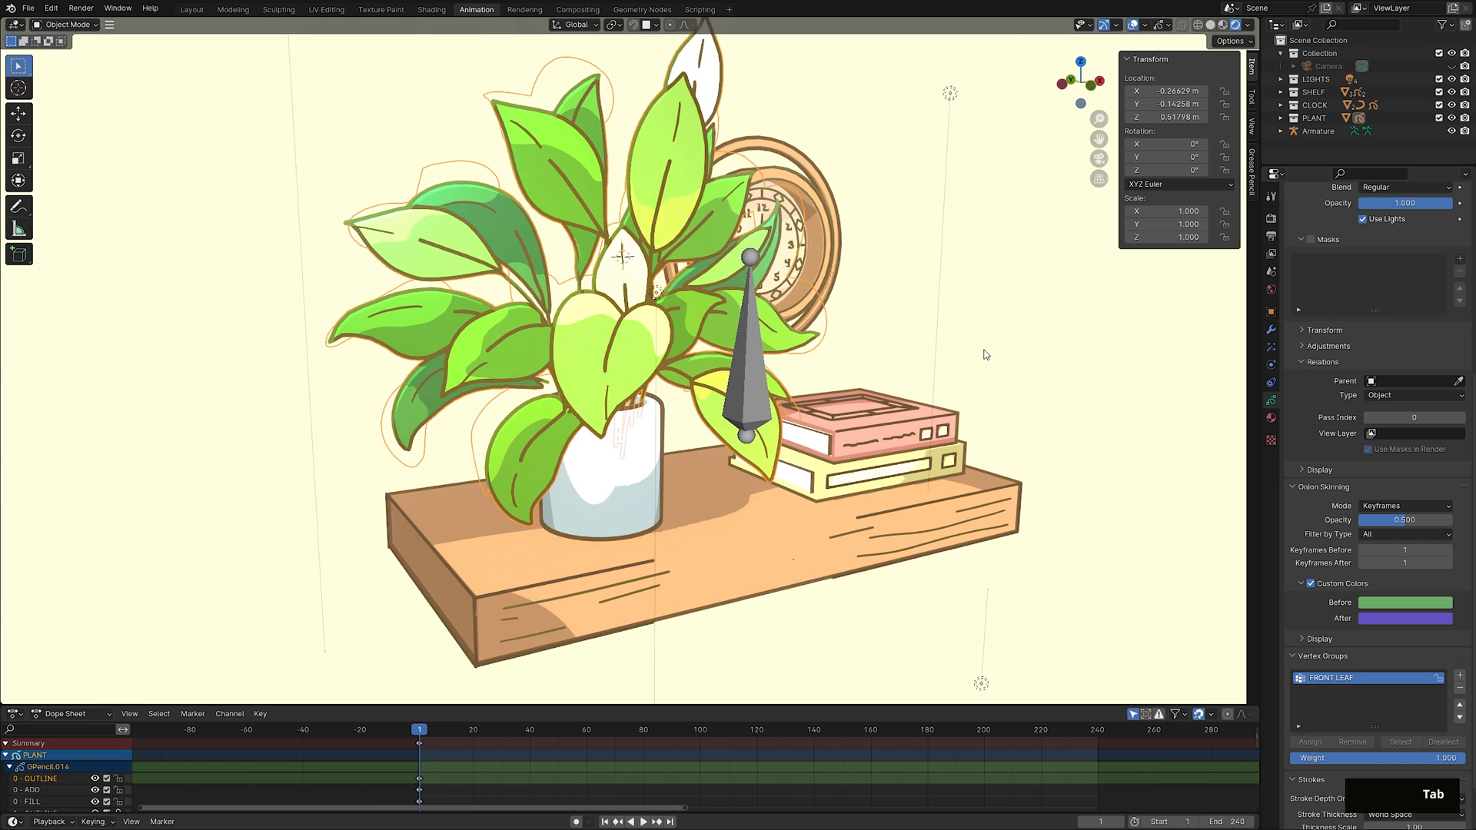
Add a Hook modifier targeting the Armature, limited to FRONT LEAF, with increased strength.
{"action": "left_click", "coordinate": [1270, 331]}
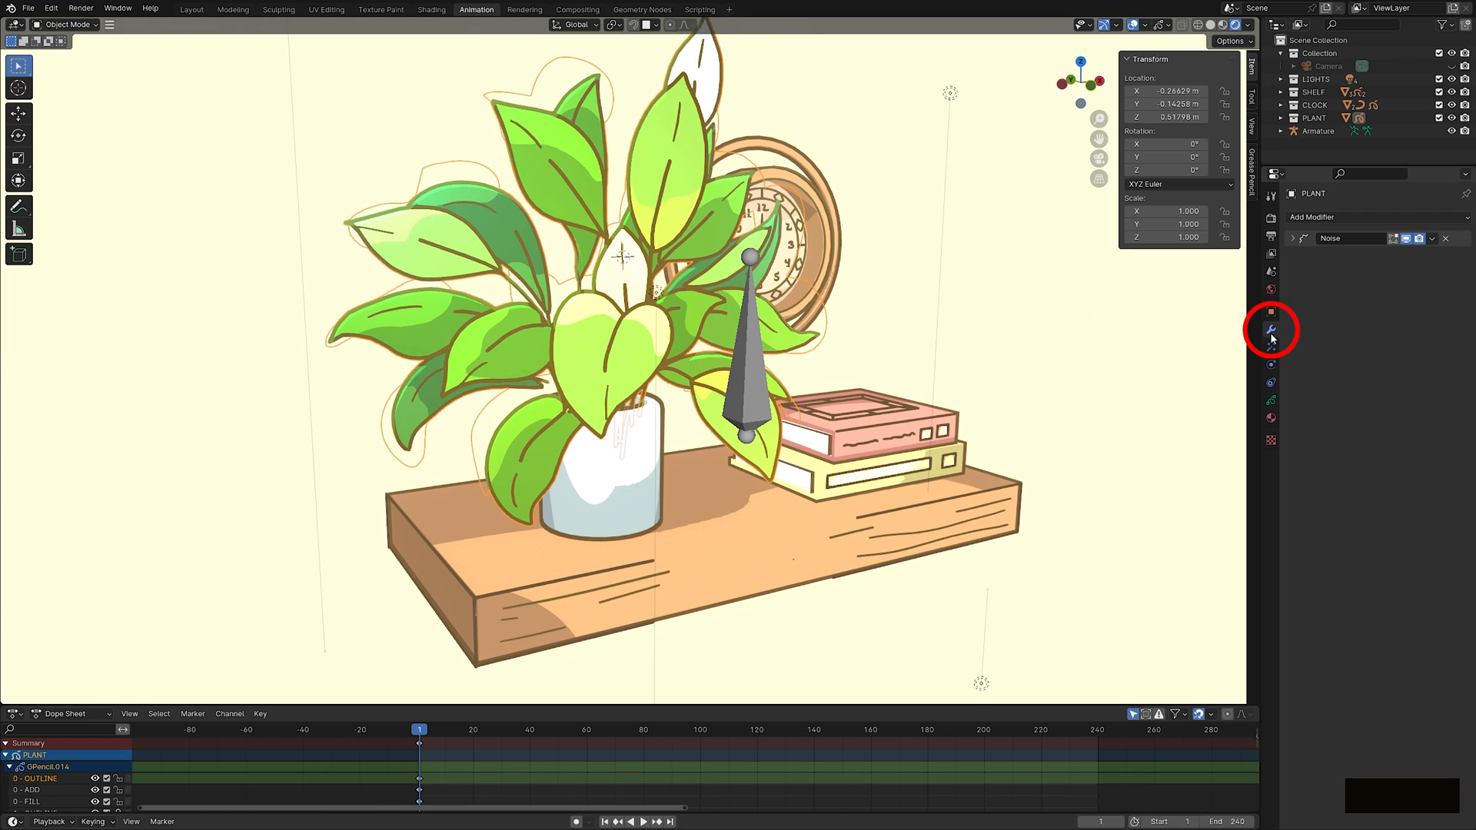
{"action": "left_click", "coordinate": [1311, 217]}
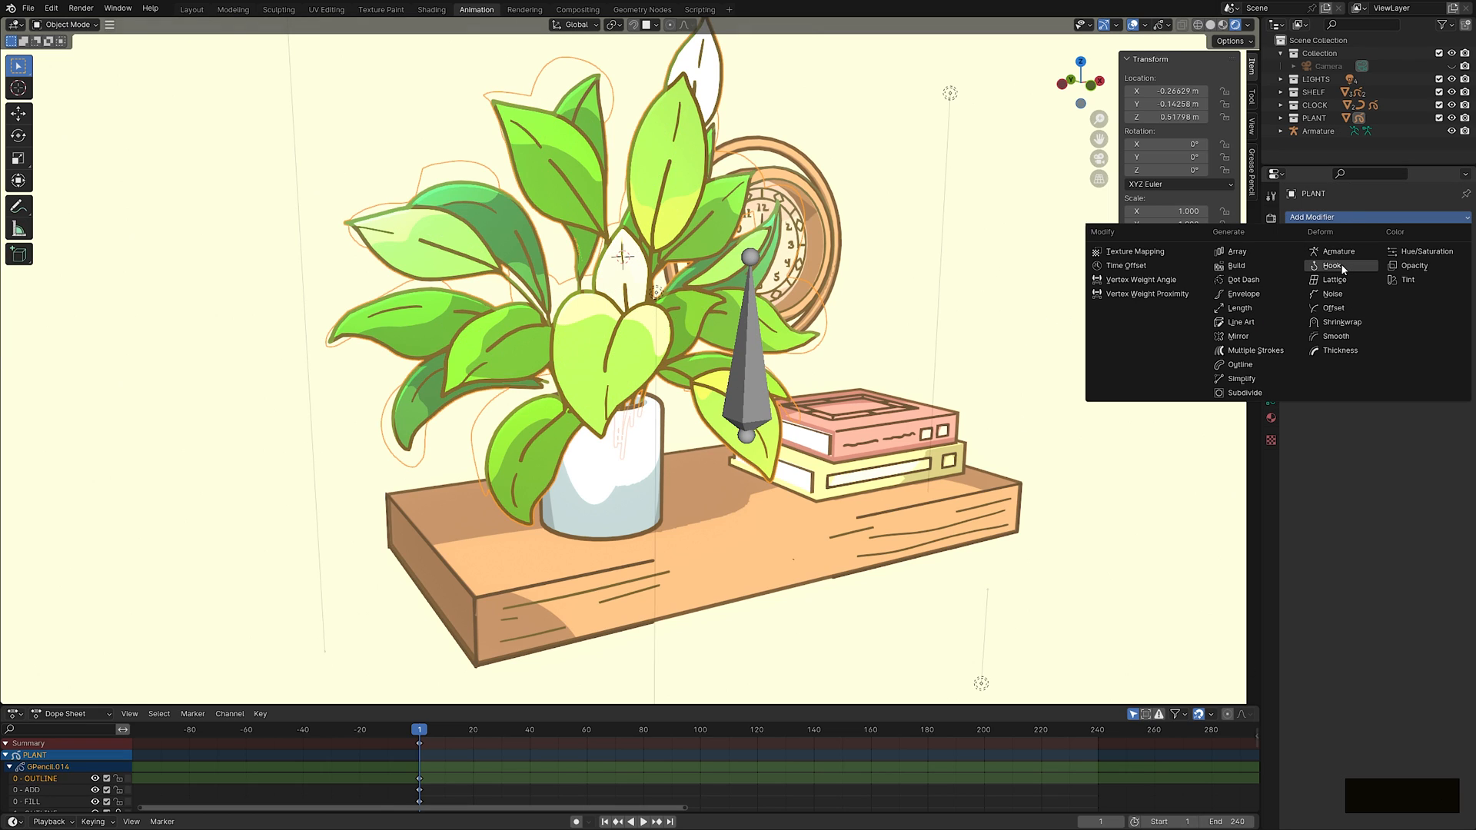
{"action": "left_click", "coordinate": [1332, 266]}
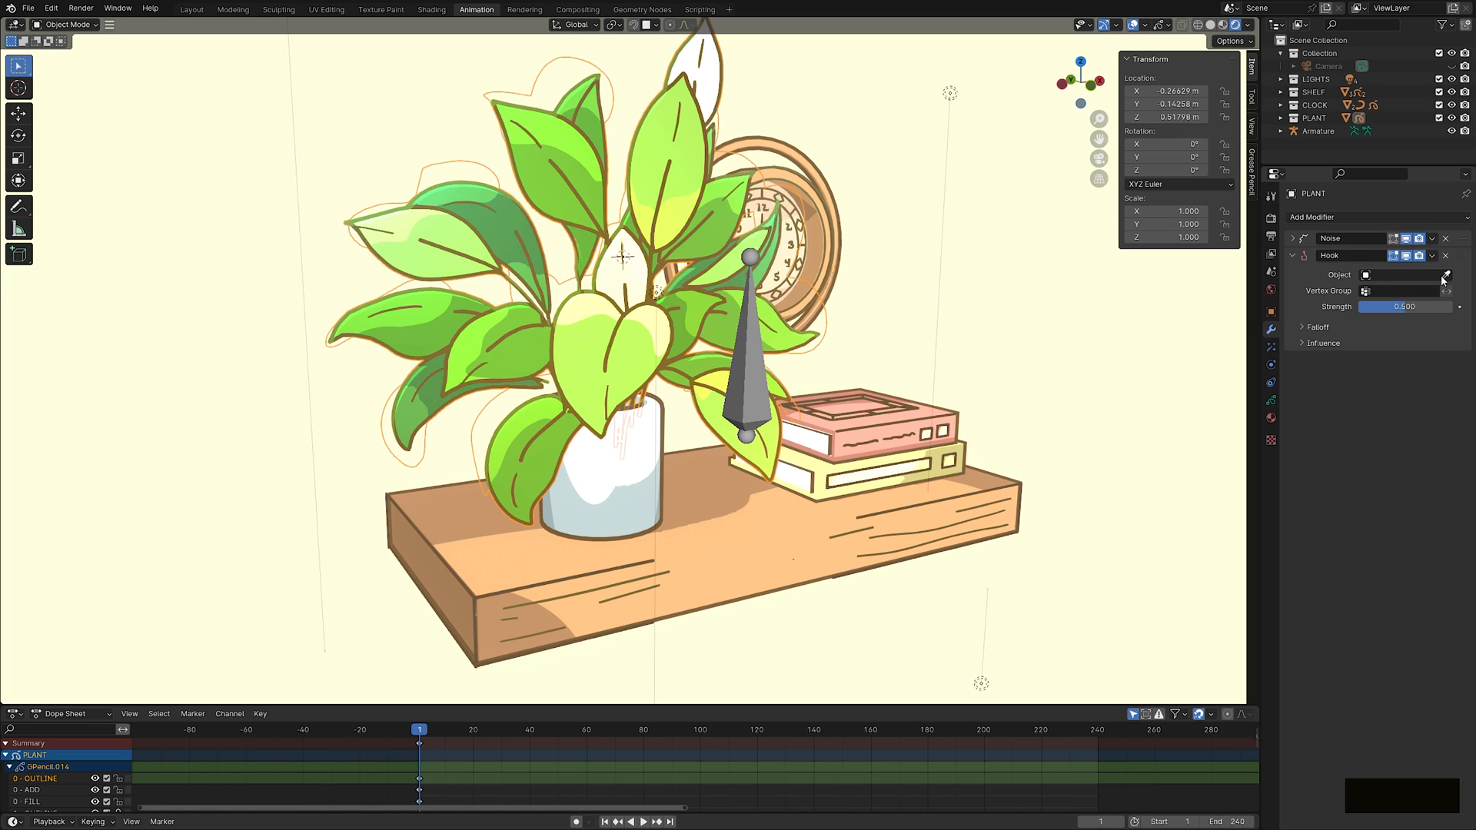
{"action": "left_click", "coordinate": [1397, 274]}
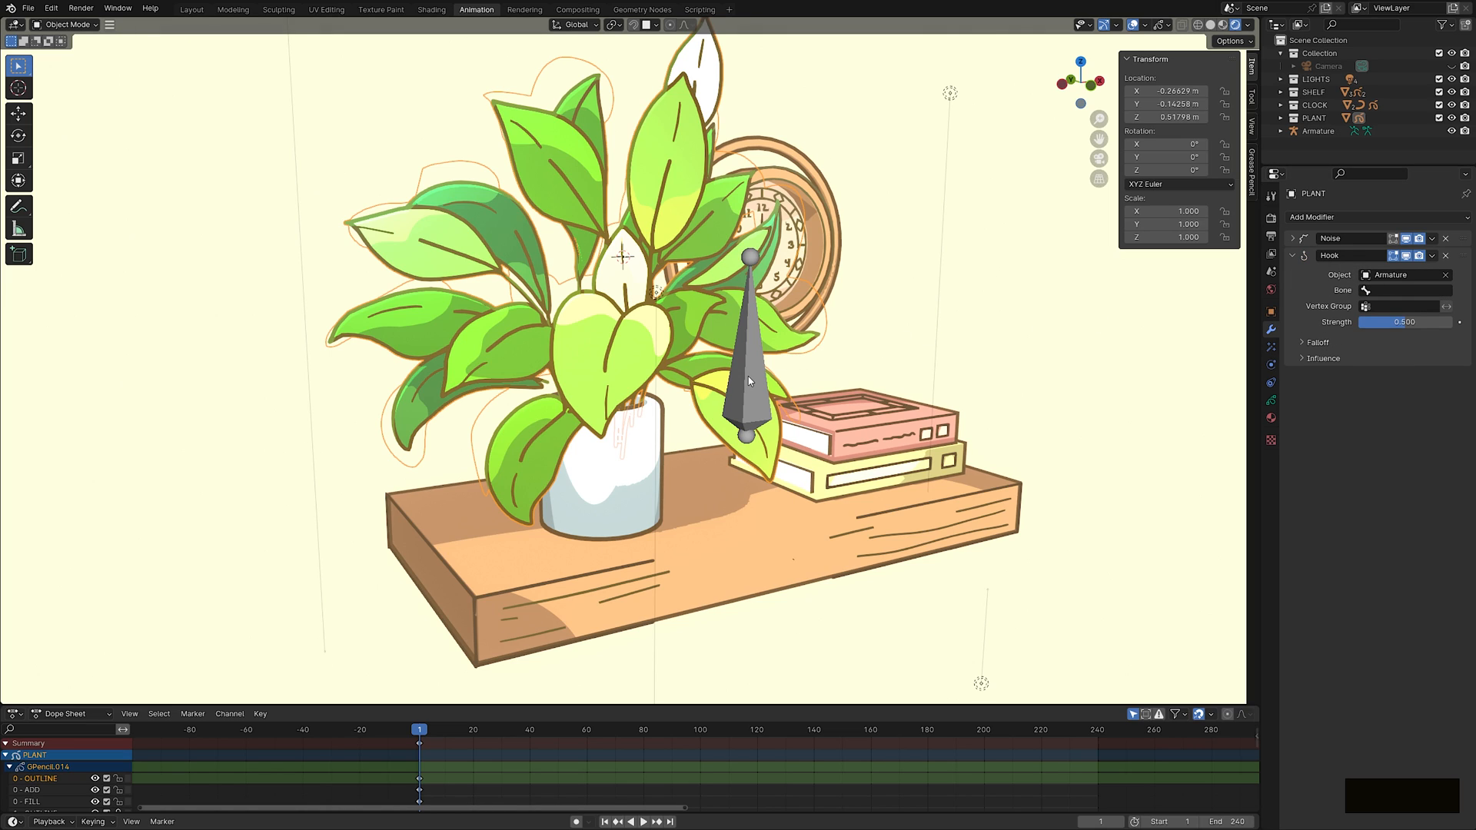
{"action": "left_click", "coordinate": [1397, 306]}
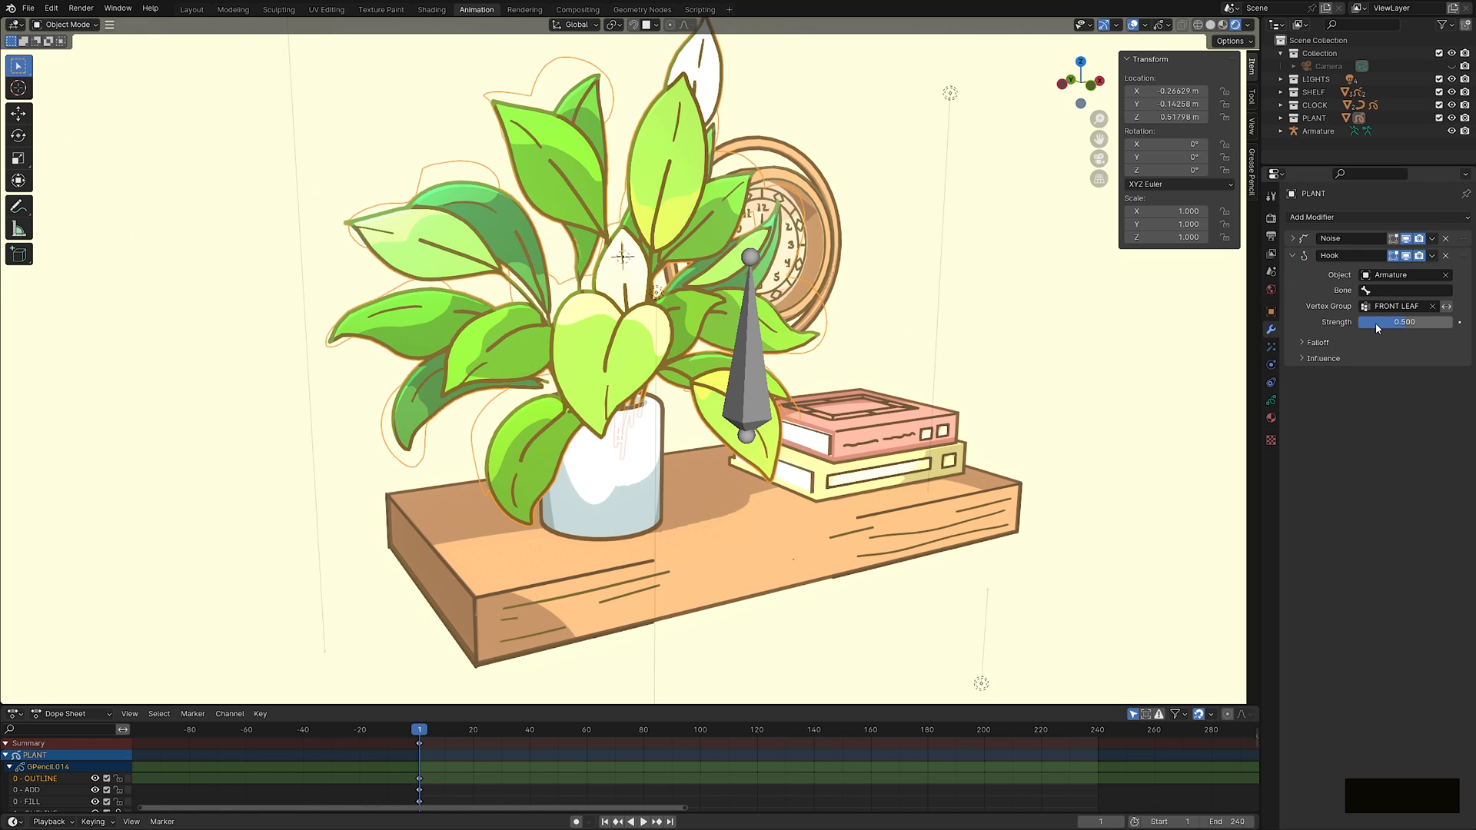
{"action": "left_click_drag", "start_coordinate": [1379, 322], "coordinate": [1454, 321]}
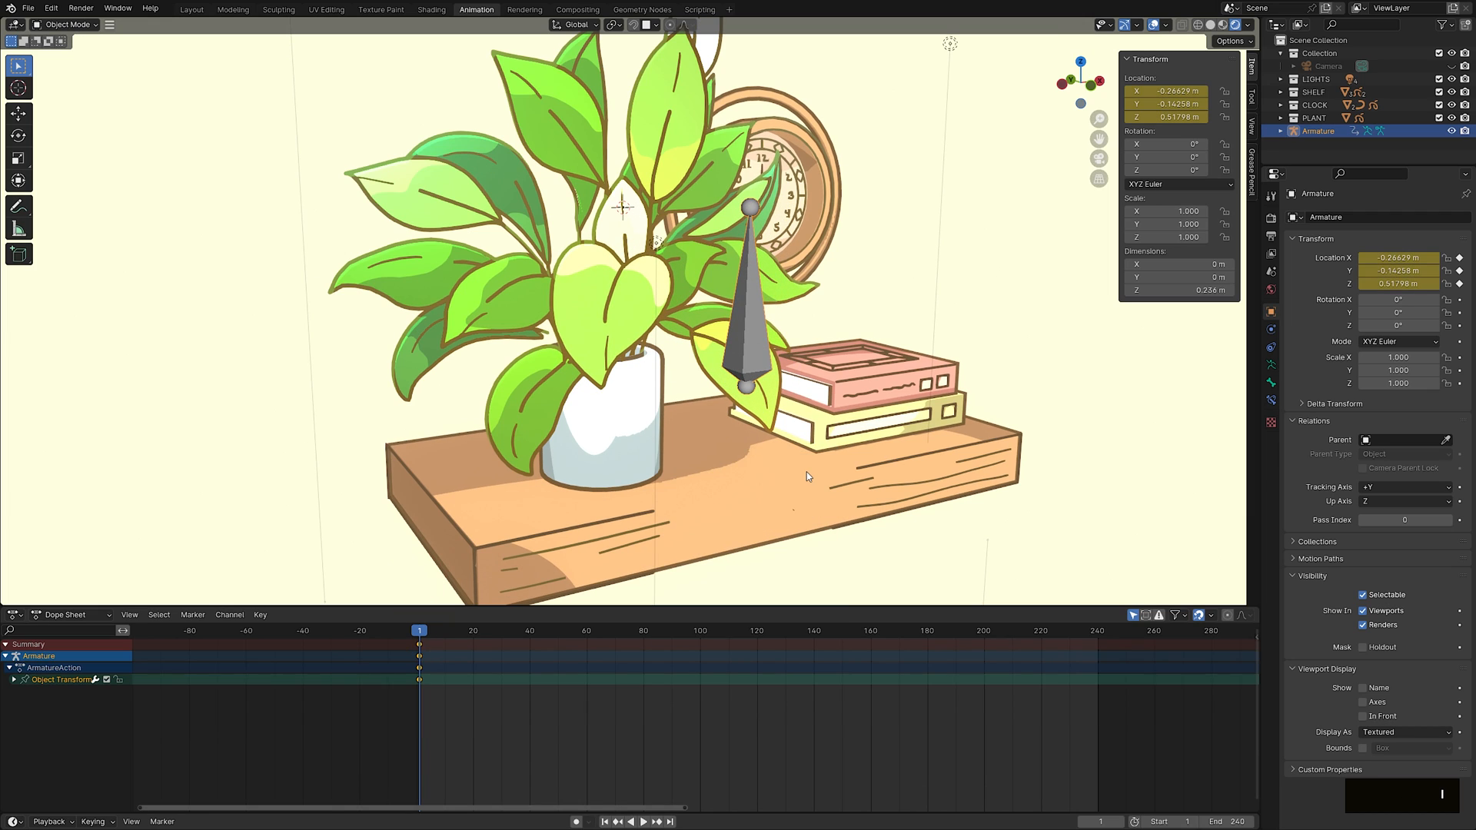
Add a Noise F-modifier to the armature's location curves with a restricted frame range and 20-frame blends.
{"action": "left_click", "coordinate": [14, 548]}
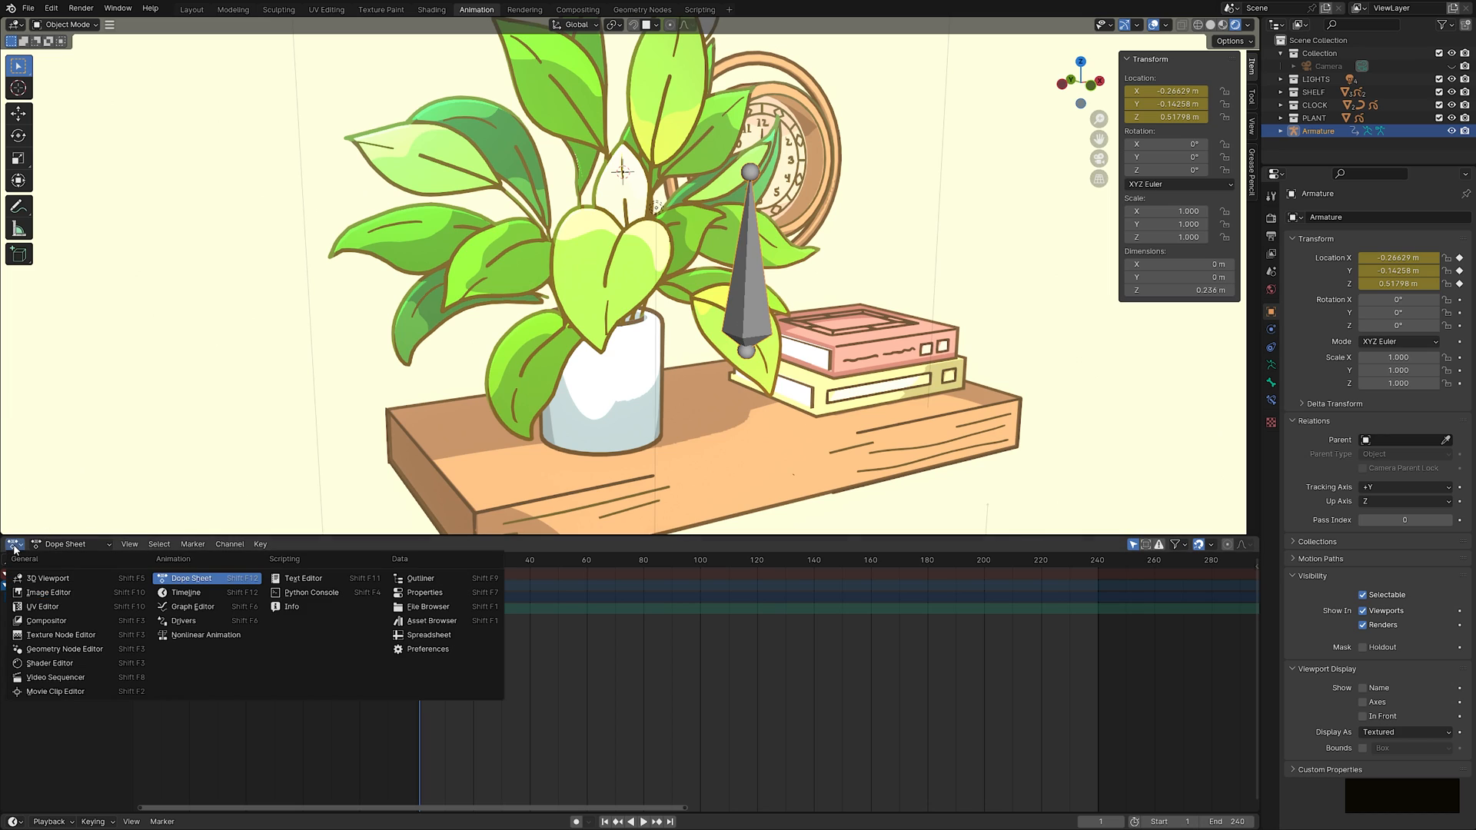
{"action": "left_click", "coordinate": [194, 605]}
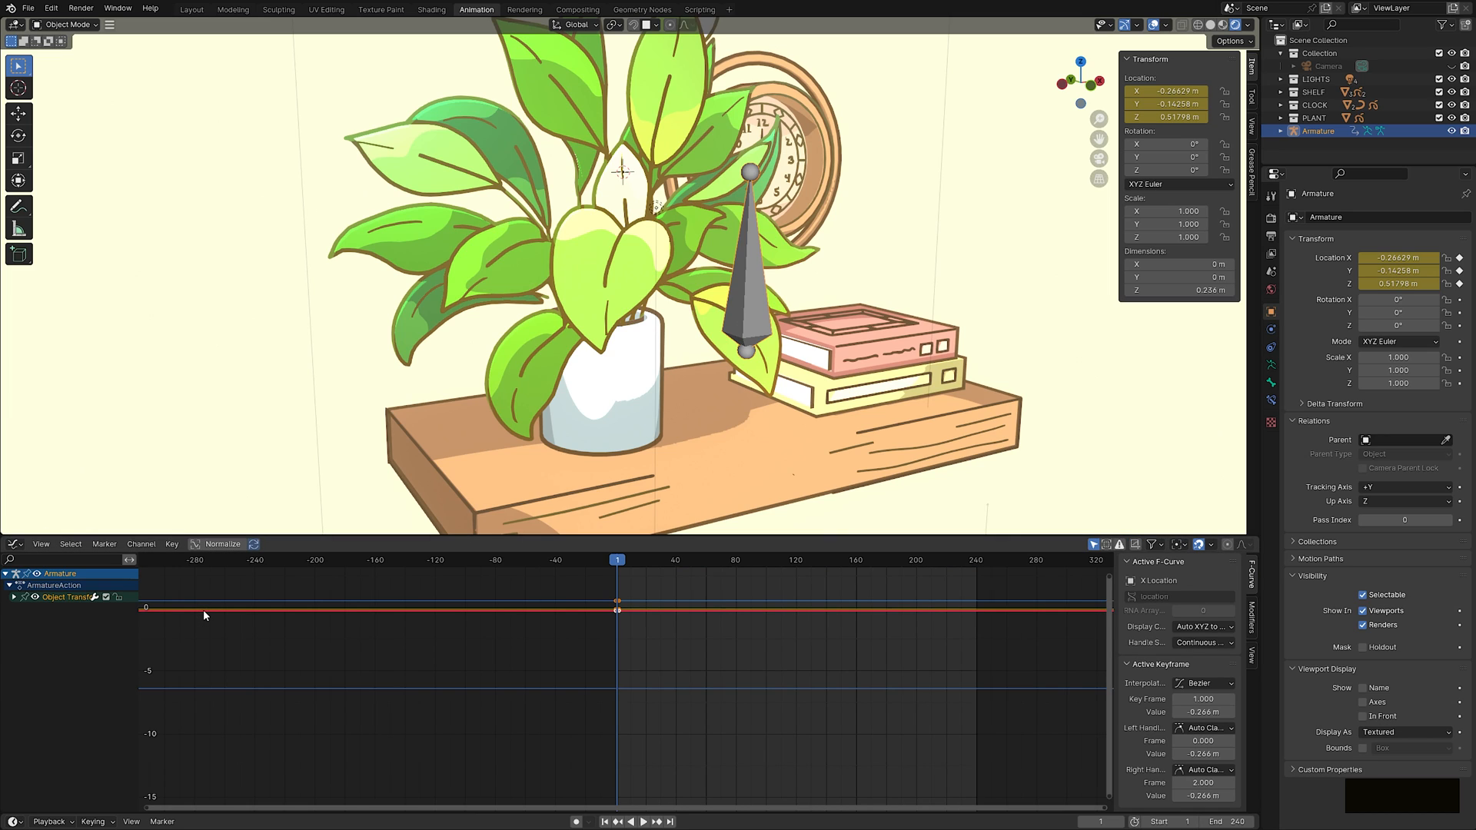
{"action": "left_click", "coordinate": [9, 596]}
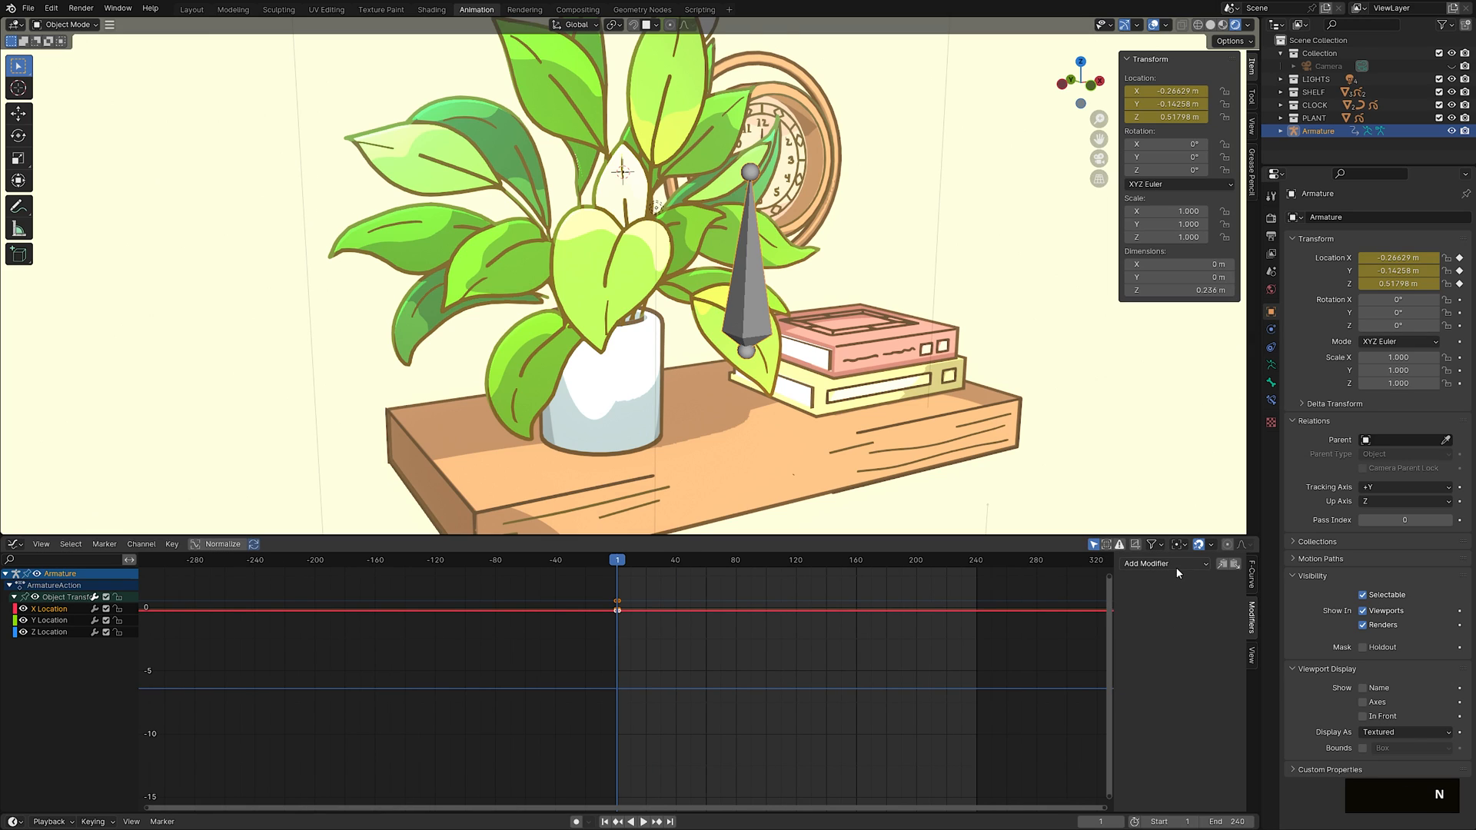
{"action": "left_click", "coordinate": [1164, 563]}
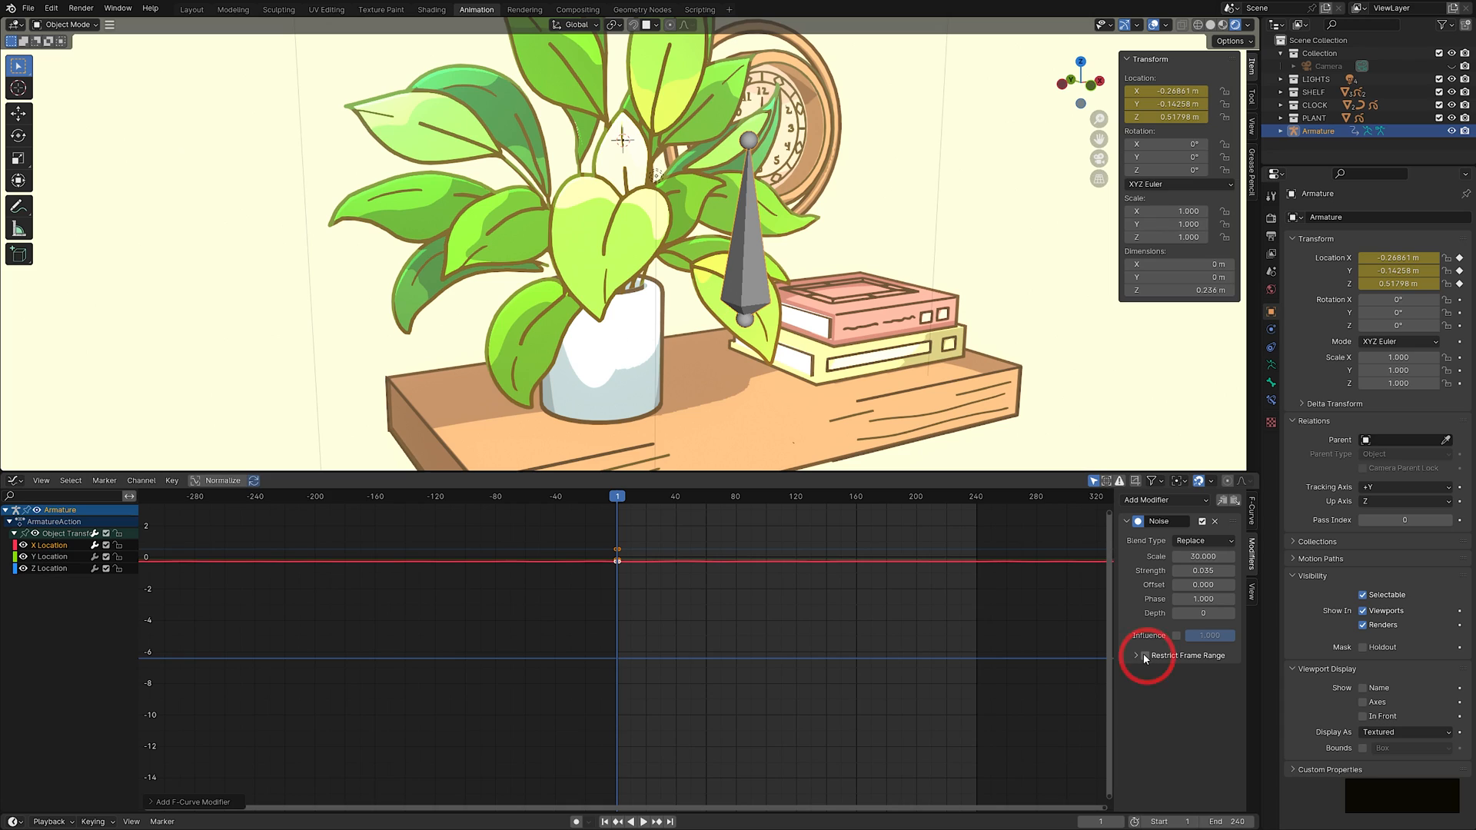
{"action": "left_click", "coordinate": [1138, 655]}
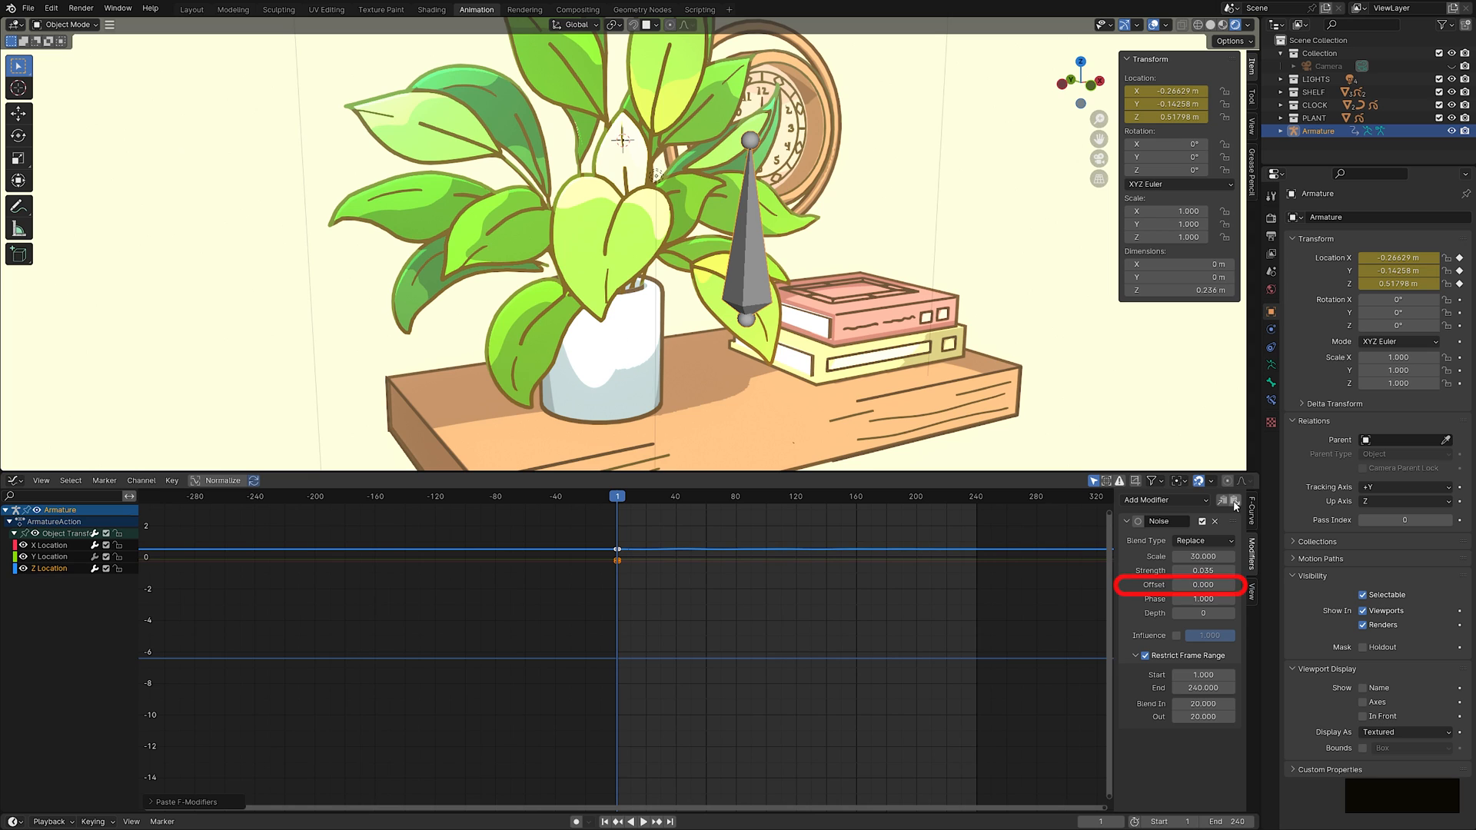
{"action": "type", "text": "20"}
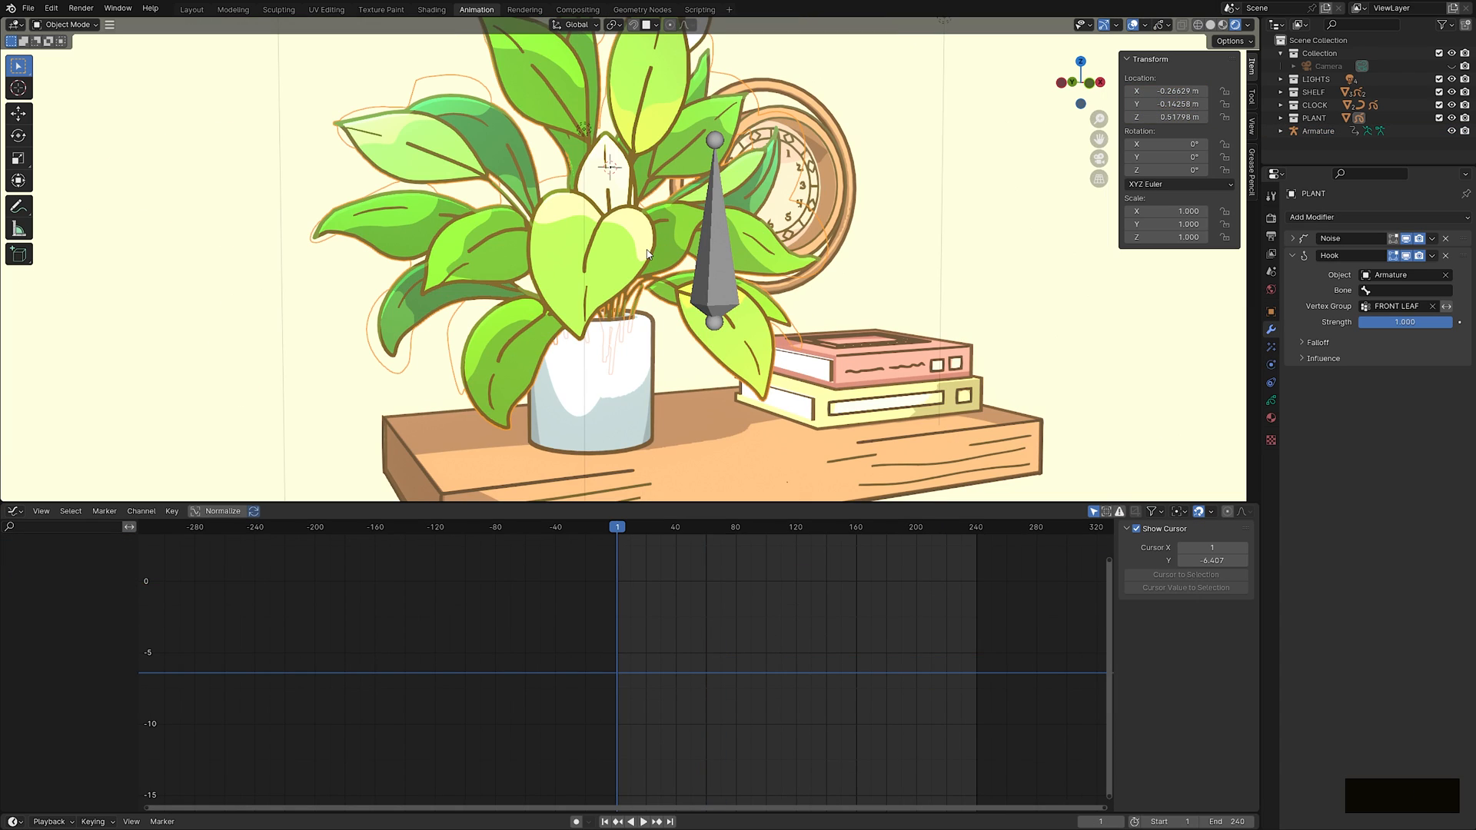
Duplicate the front leaf's 0 - FILL layer to create the SHADOW layer.
{"action": "left_click", "coordinate": [1271, 401]}
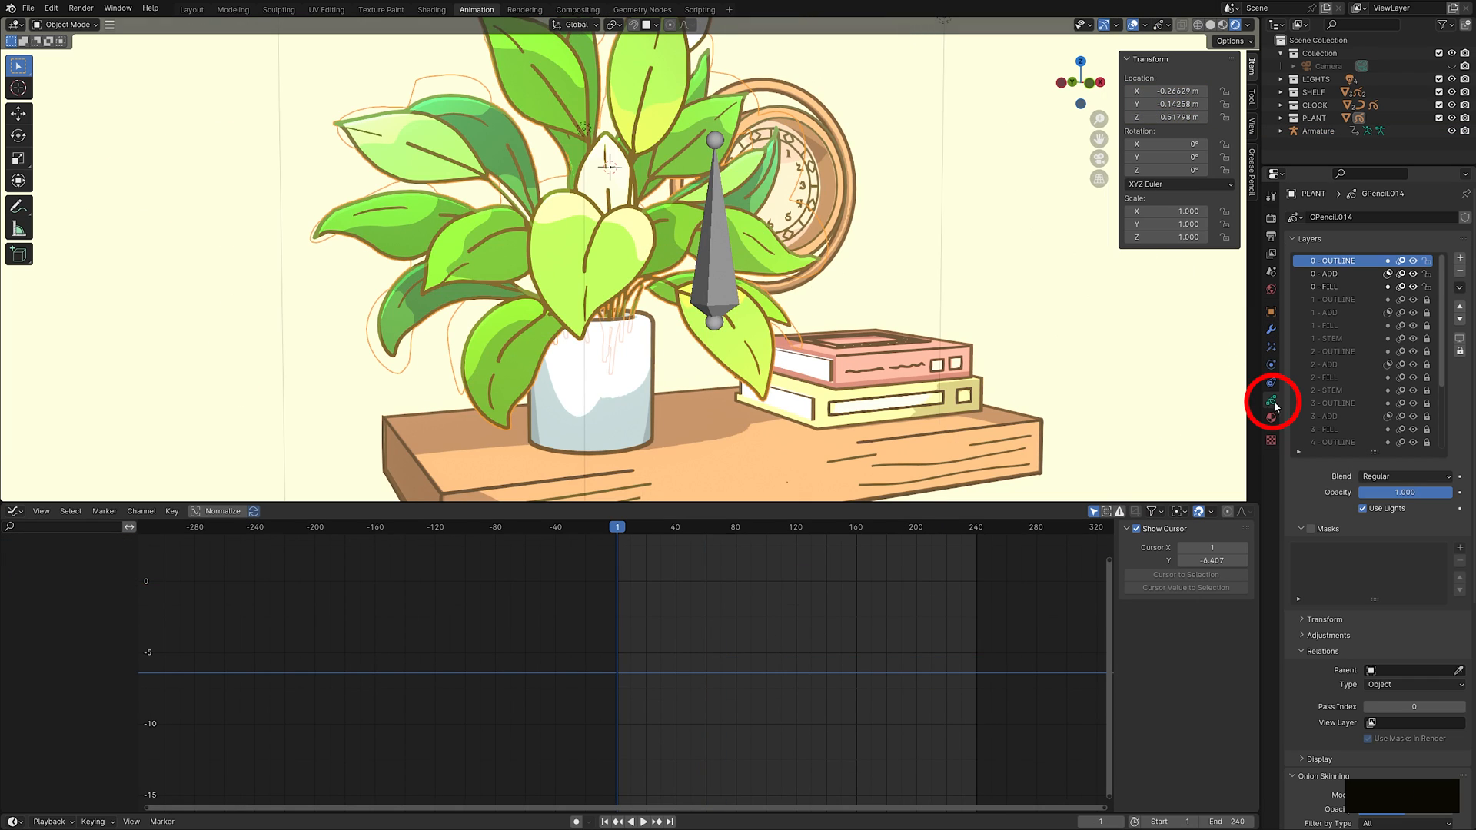
{"action": "left_click", "coordinate": [1459, 289]}
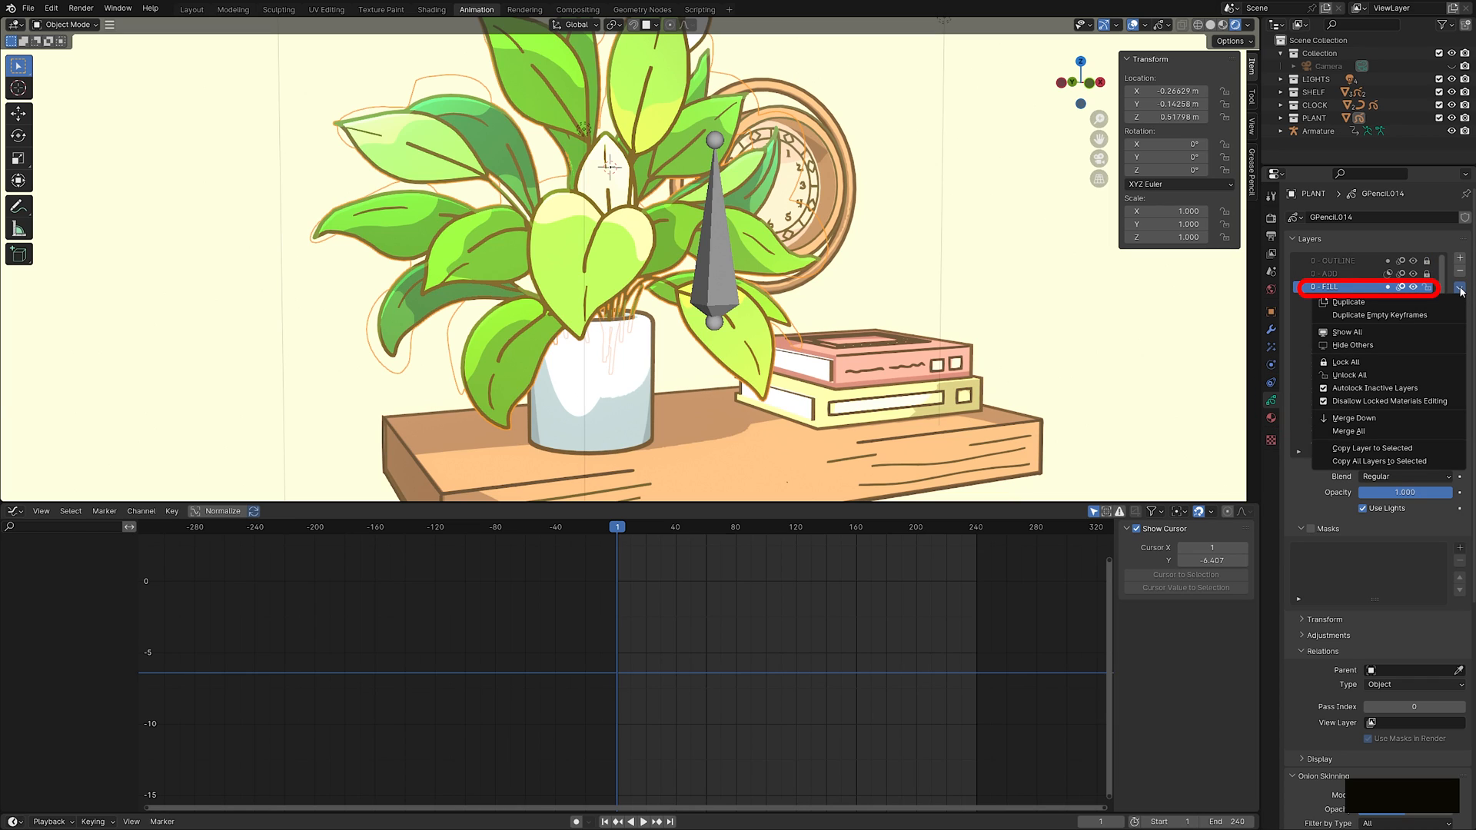
{"action": "left_click", "coordinate": [1348, 302]}
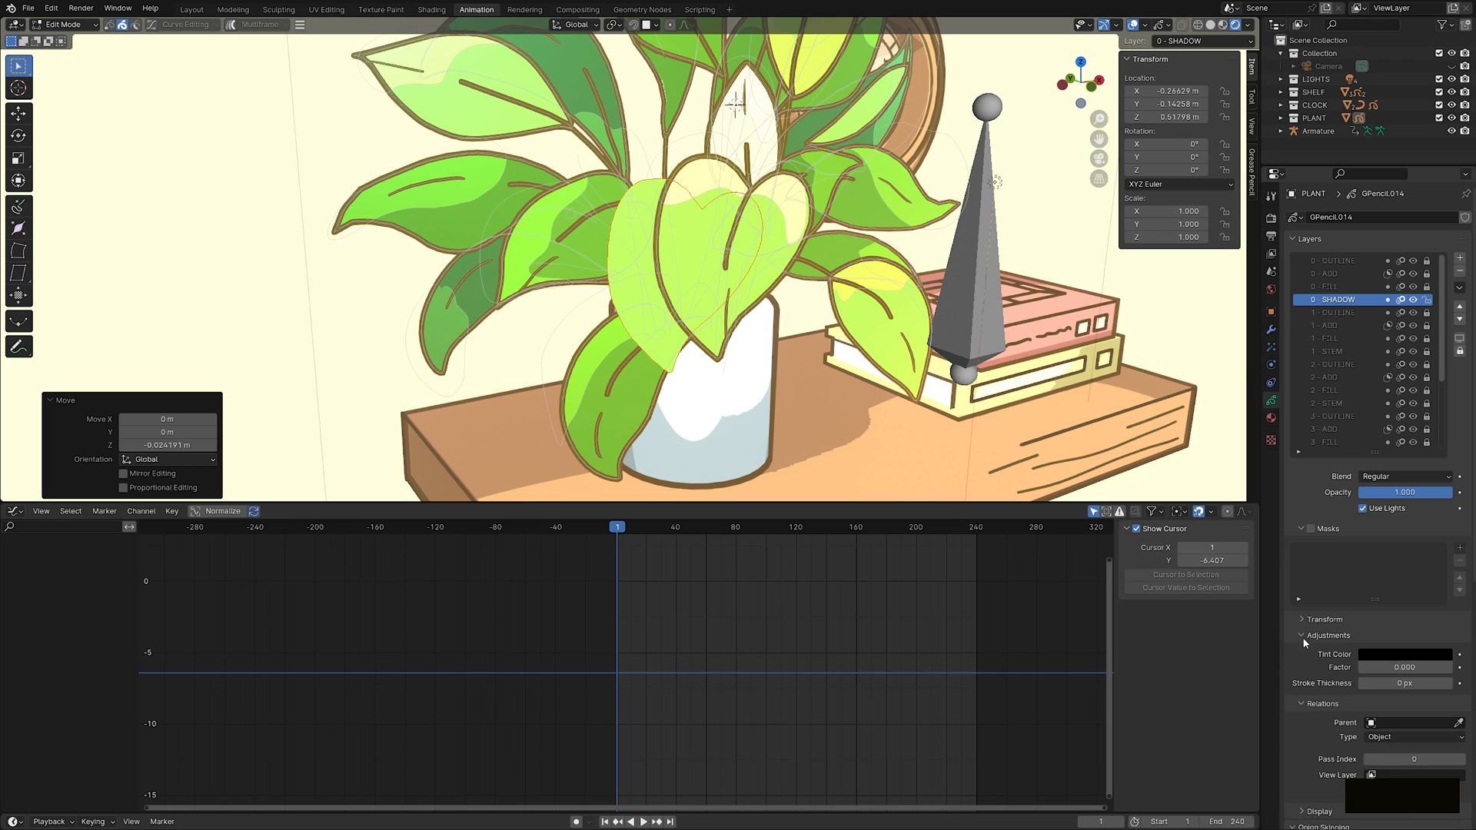
Tint the SHADOW layer fully black, blend Multiply at 0.4 opacity, and enable masks.
{"action": "scroll", "scroll_direction": "down", "scroll_amount": 3}
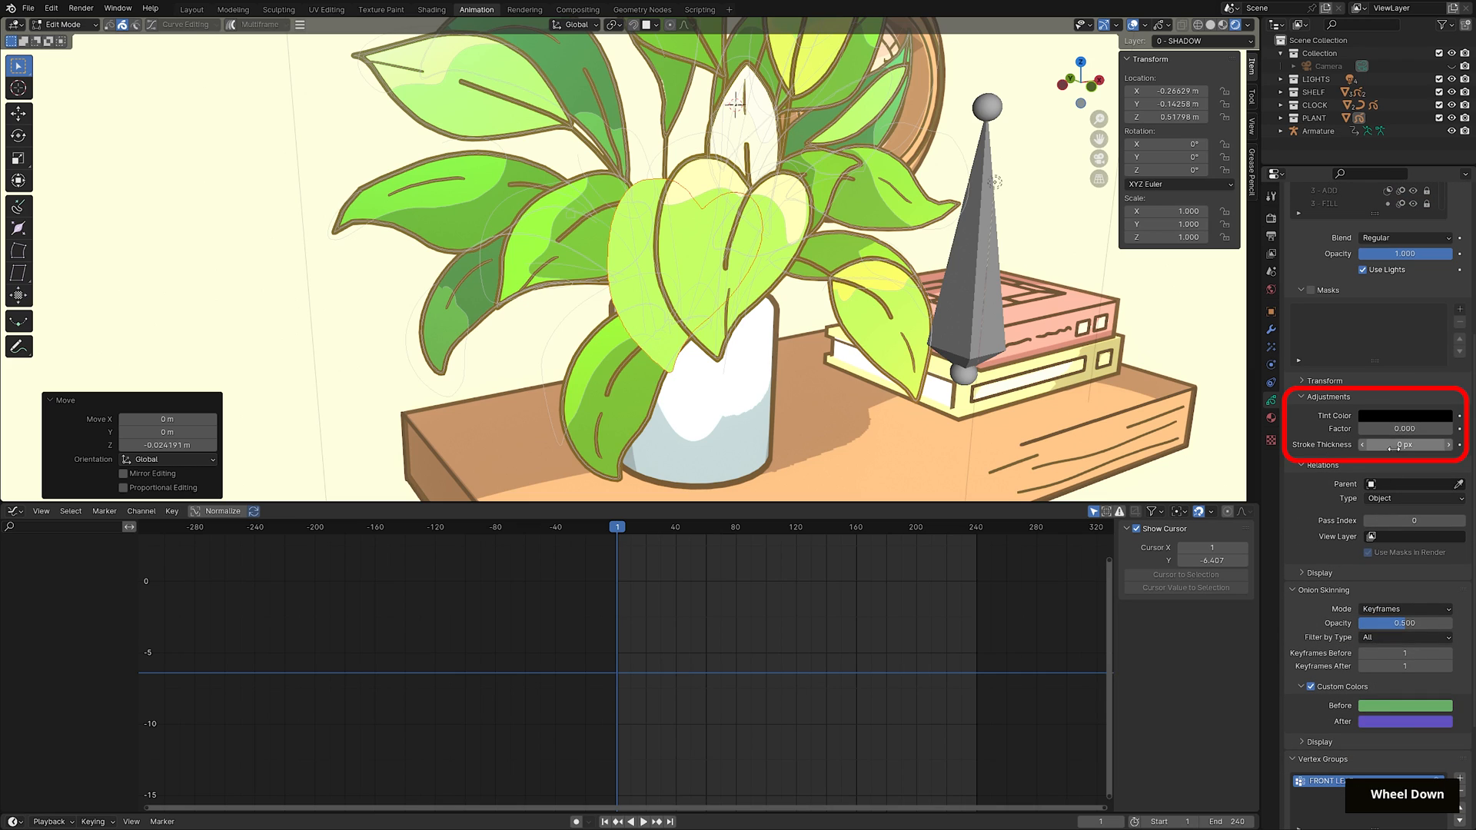
{"action": "left_click_drag", "start_coordinate": [1368, 429], "coordinate": [1440, 428]}
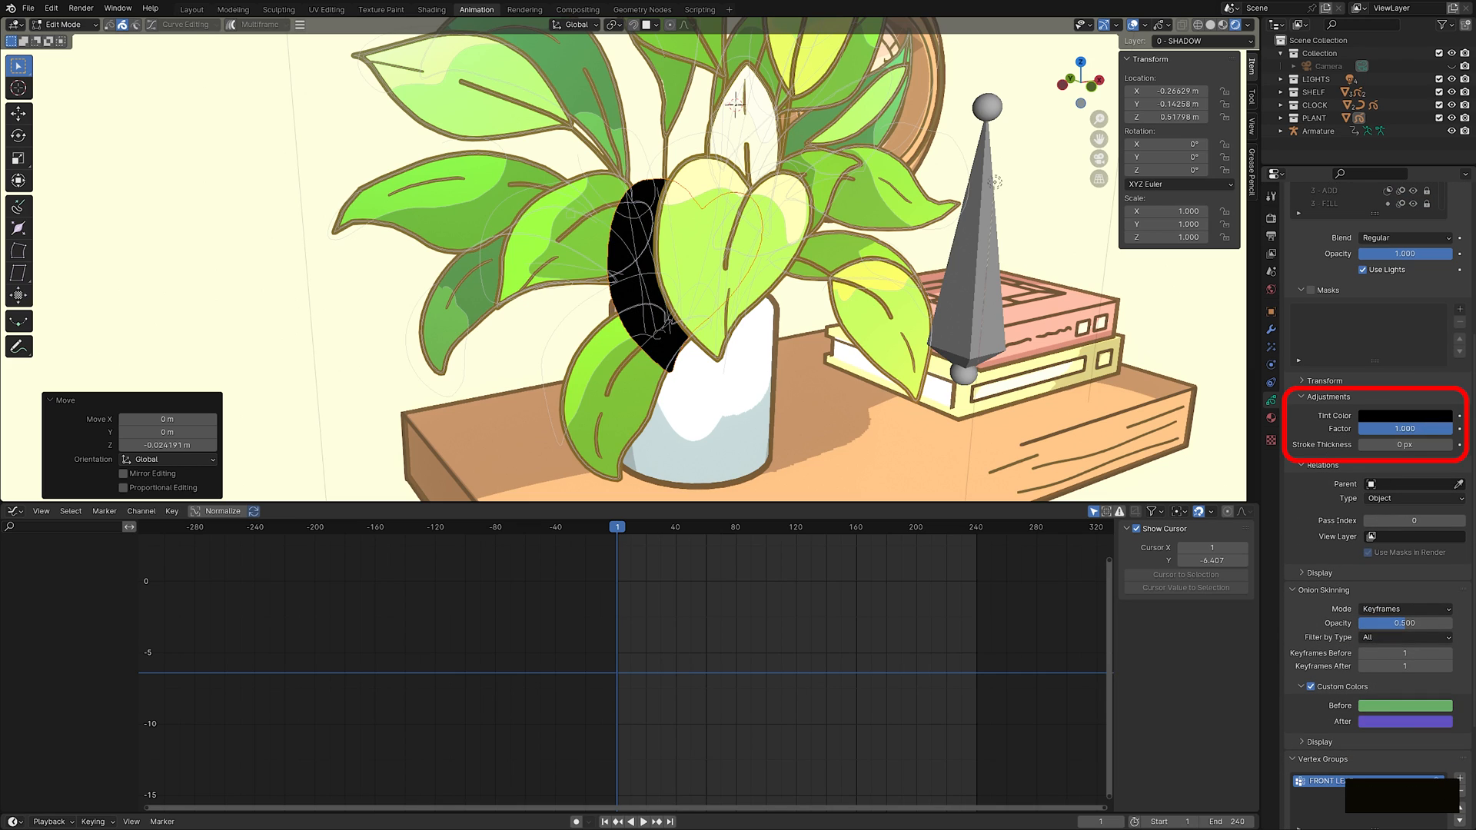
{"action": "left_click", "coordinate": [1404, 316]}
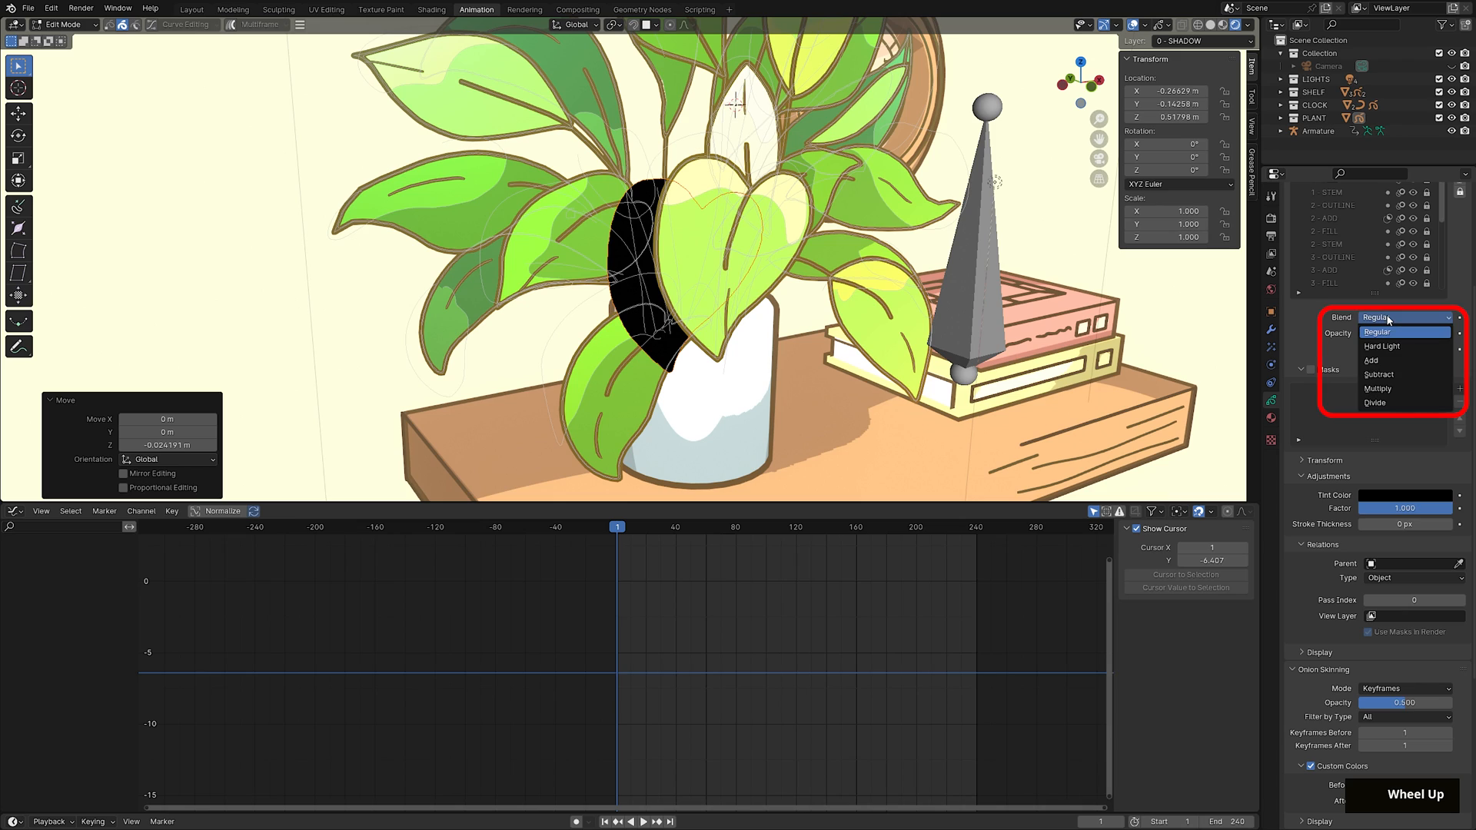
{"action": "left_click", "coordinate": [1377, 388]}
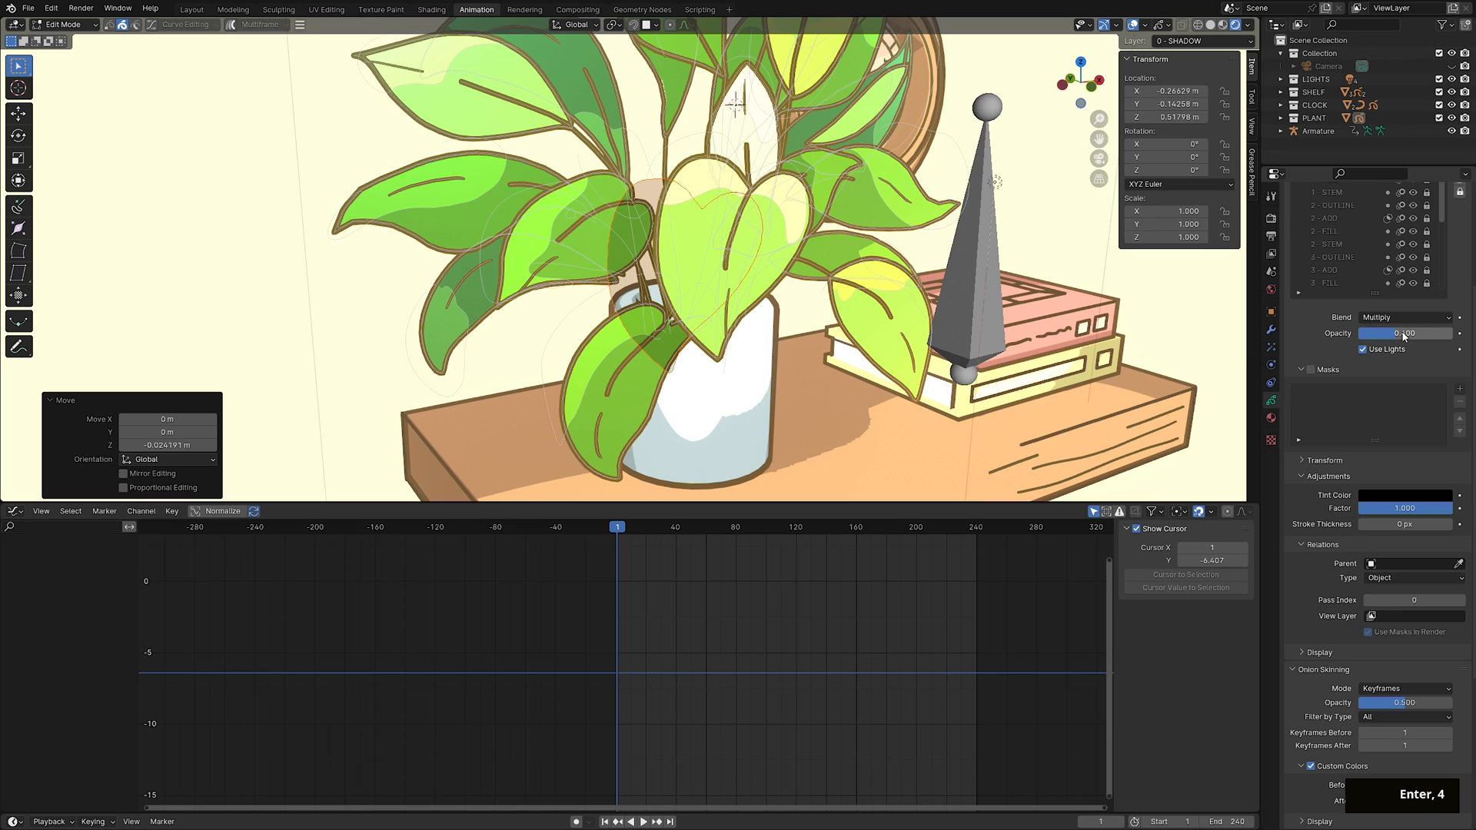
{"action": "left_click", "coordinate": [1301, 369]}
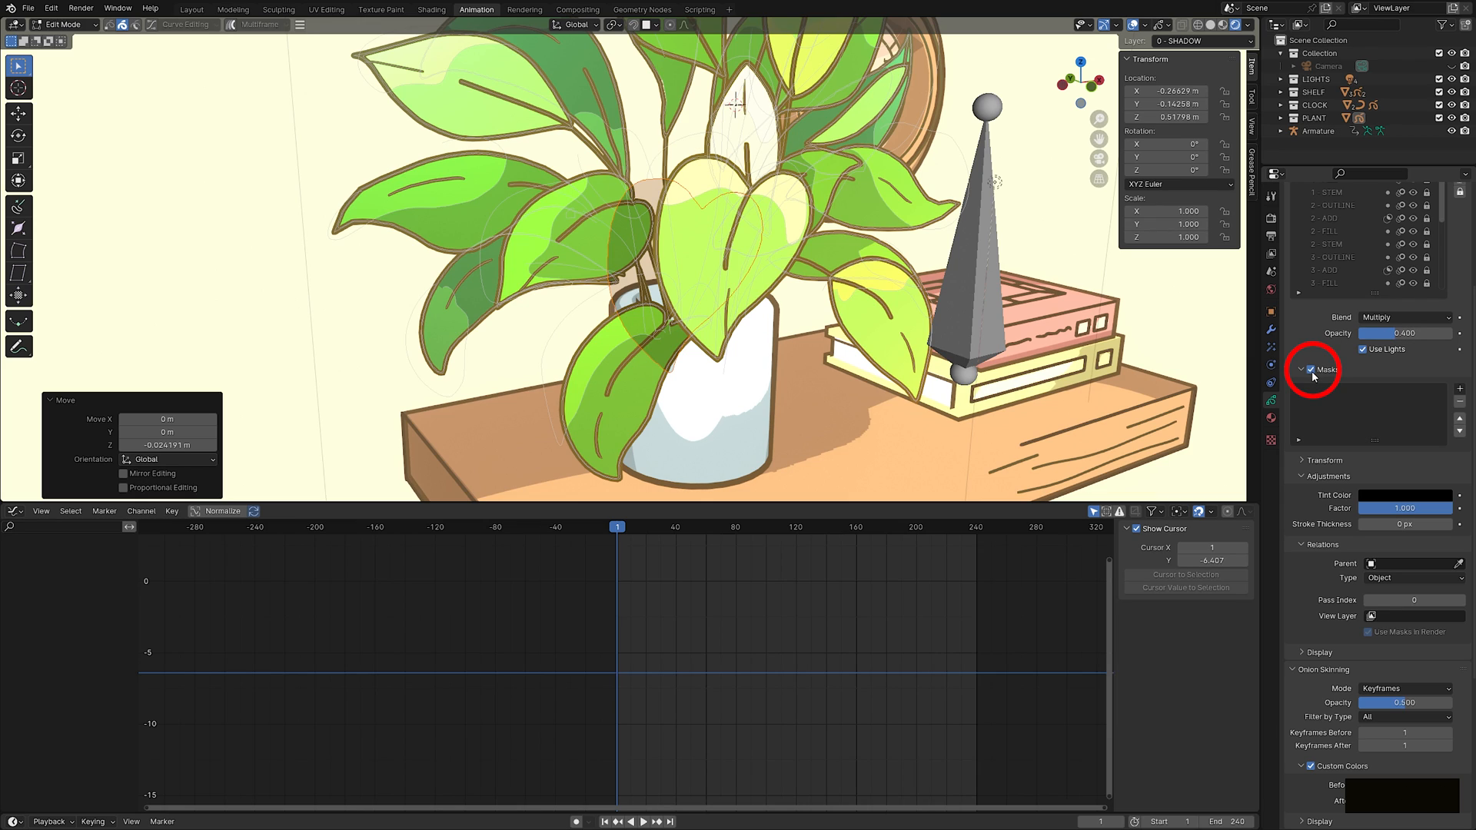
{"action": "left_click", "coordinate": [1460, 387]}
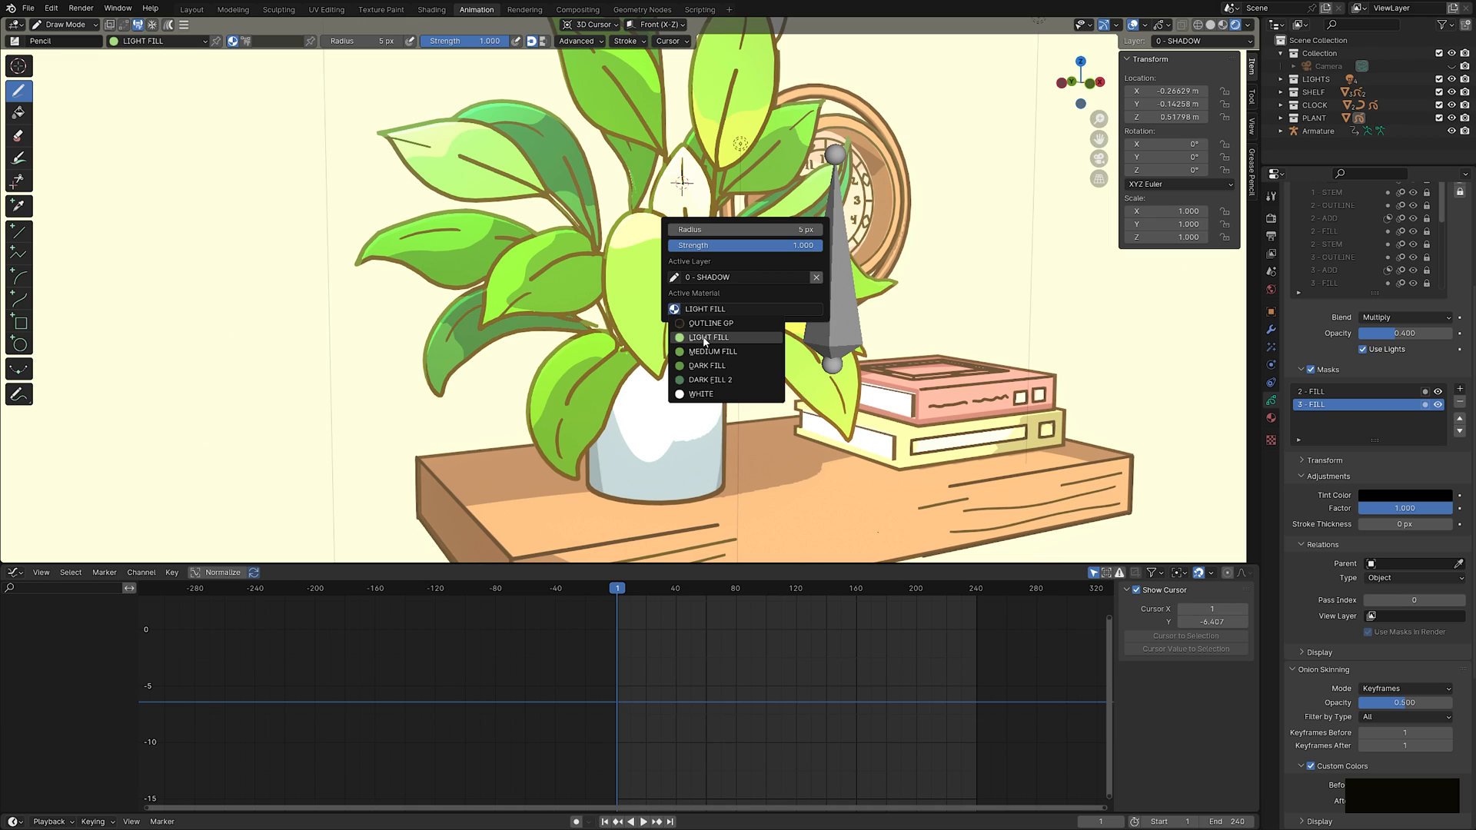
Play the timeline to watch the front leaf sway with its moving shadow.
{"action": "left_click", "coordinate": [709, 336]}
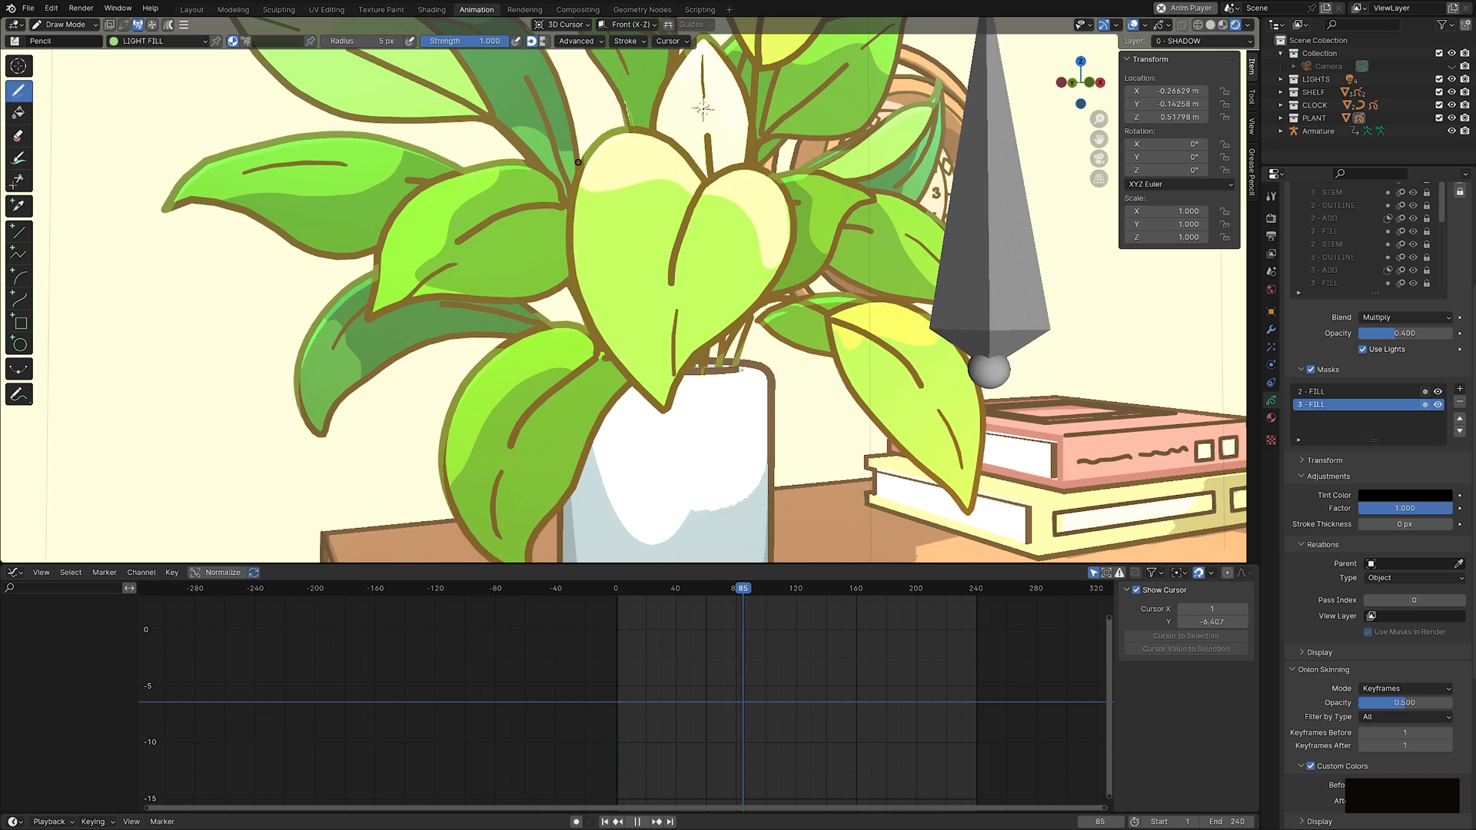
{"action": "left_click", "coordinate": [813, 588]}
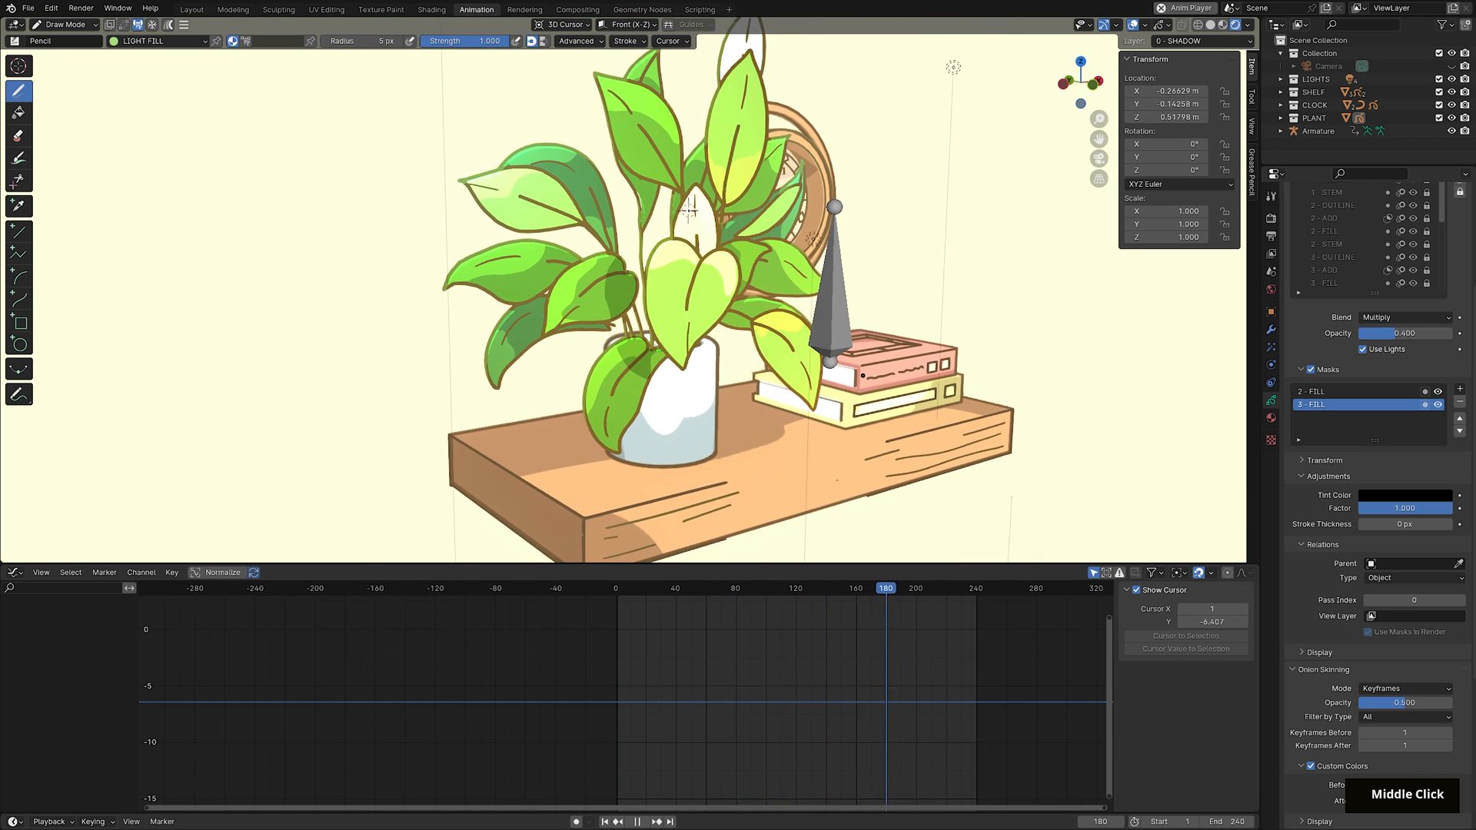
{"action": "left_click", "coordinate": [747, 589]}
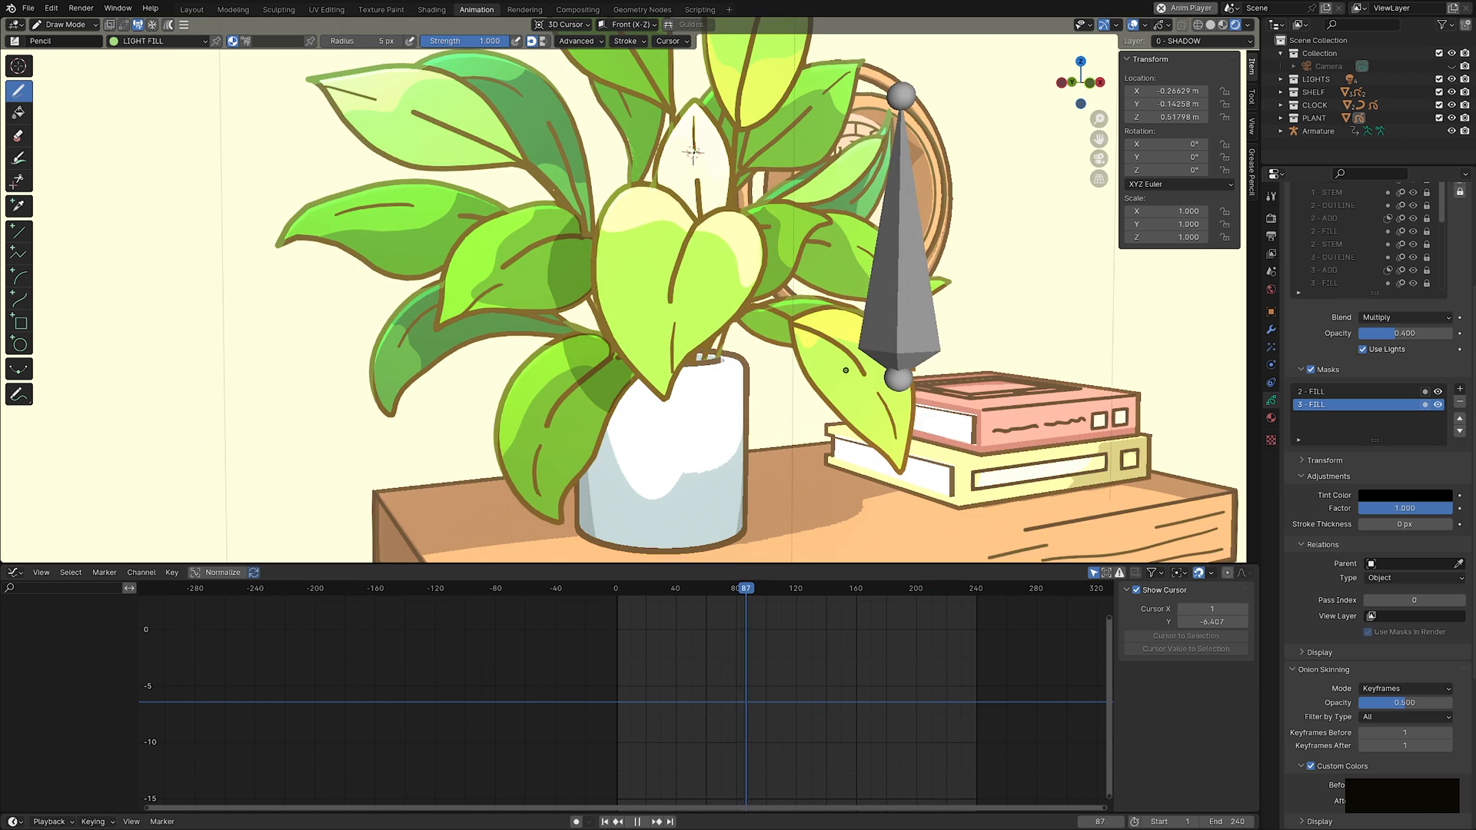